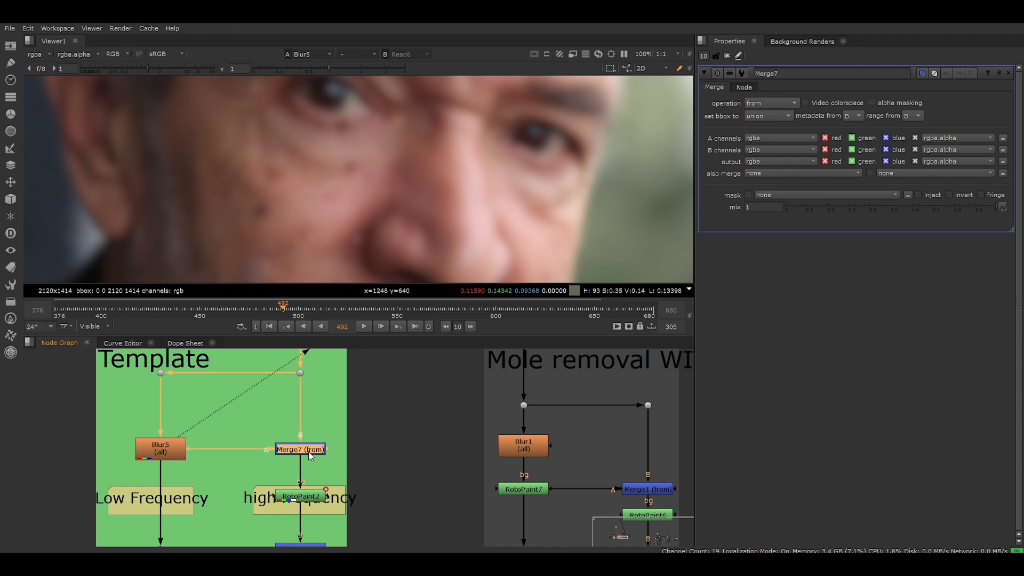
Step: Overlay the RGB slice waveform on a face row, checking the detail and blurred passes
{"action": "left_click", "coordinate": [300, 448]}
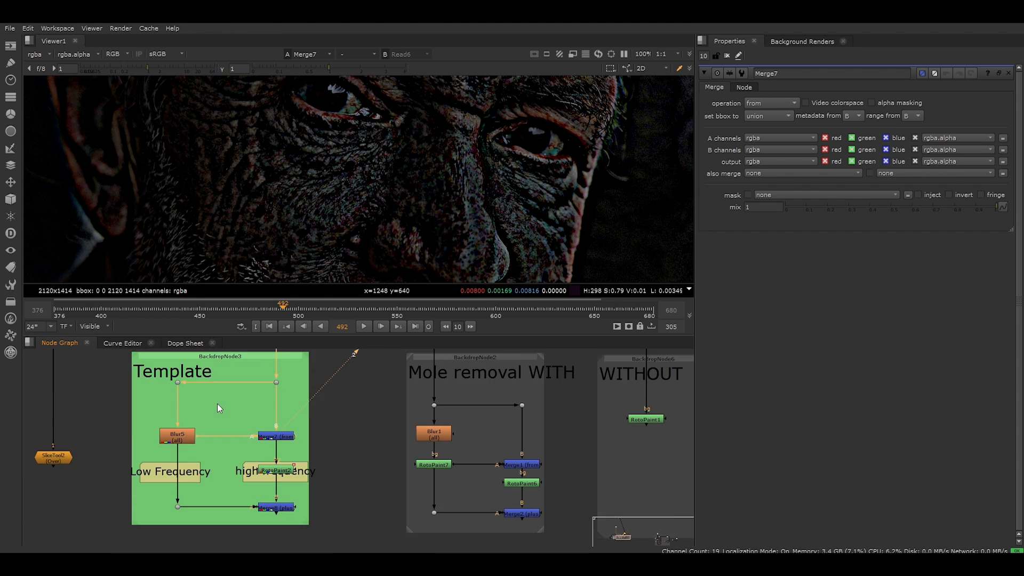
{"action": "left_click_drag", "start_coordinate": [219, 408], "coordinate": [199, 484]}
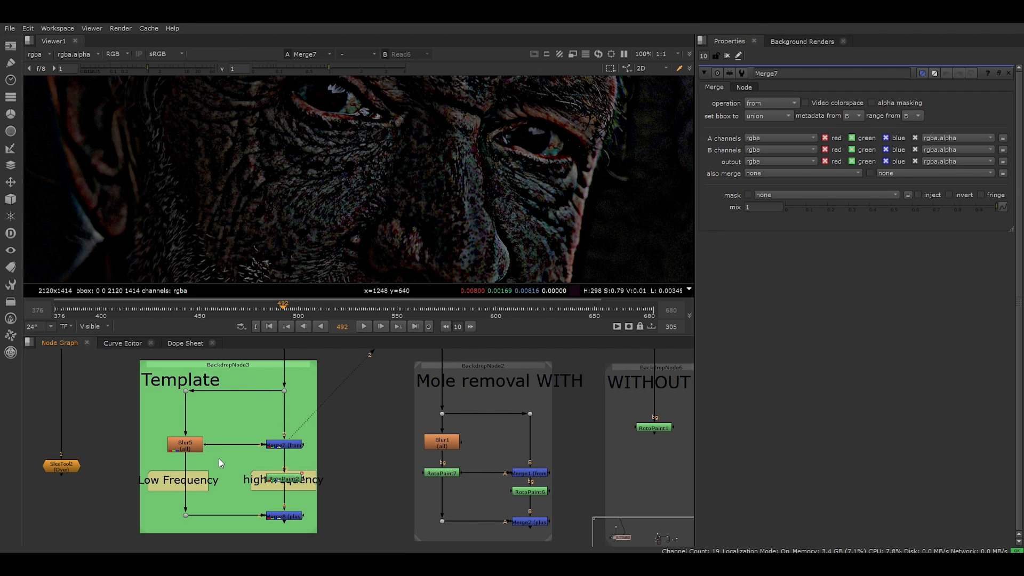
{"action": "left_click", "coordinate": [185, 444]}
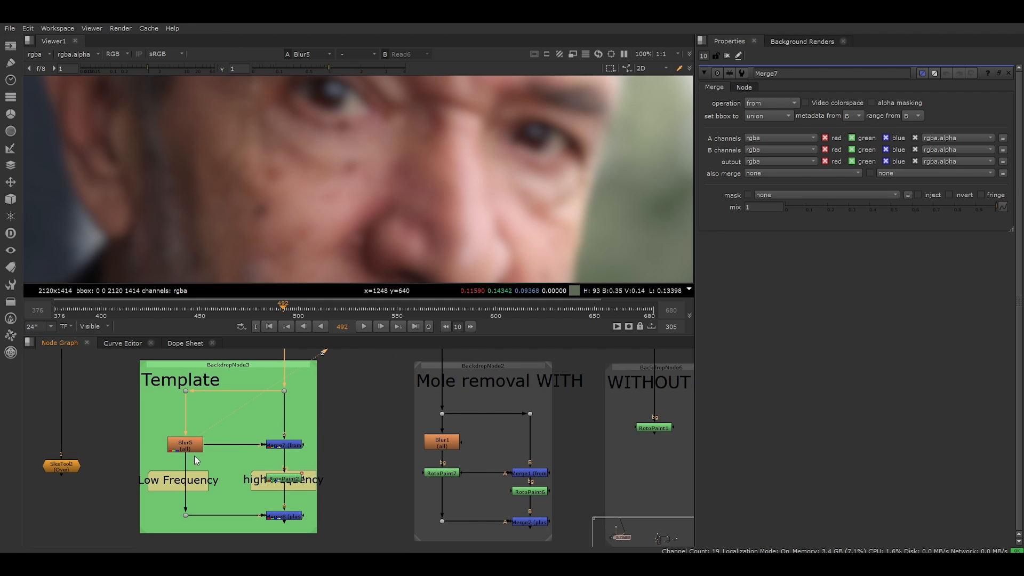
{"action": "mouse_move", "coordinate": [320, 122]}
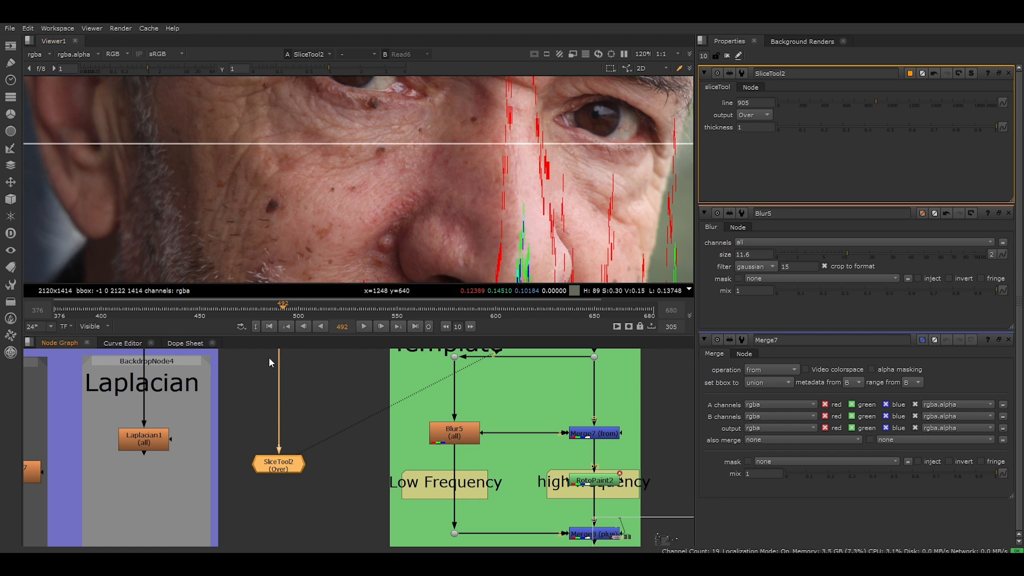
{"action": "mouse_move", "coordinate": [280, 470]}
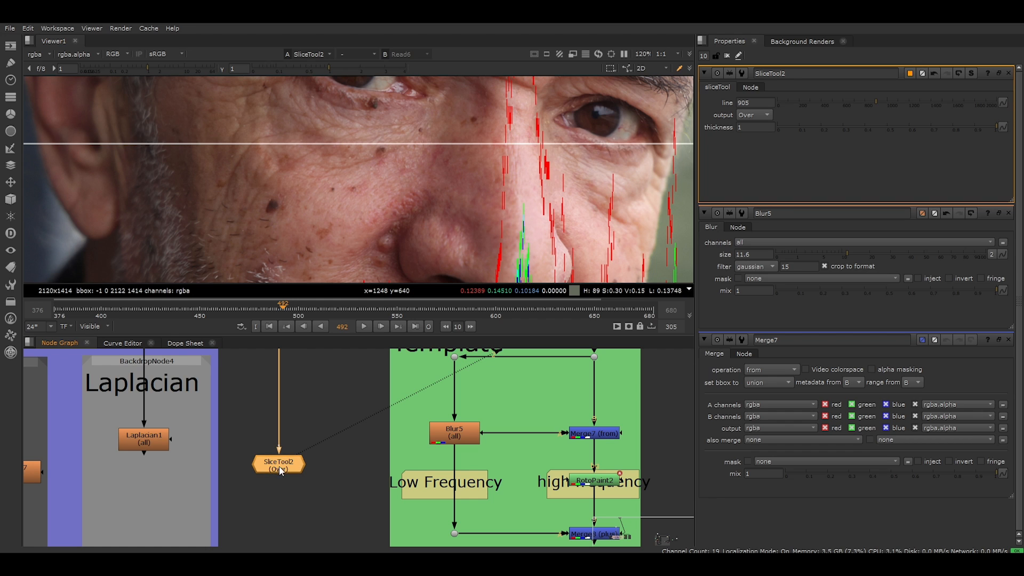
{"action": "mouse_move", "coordinate": [312, 465]}
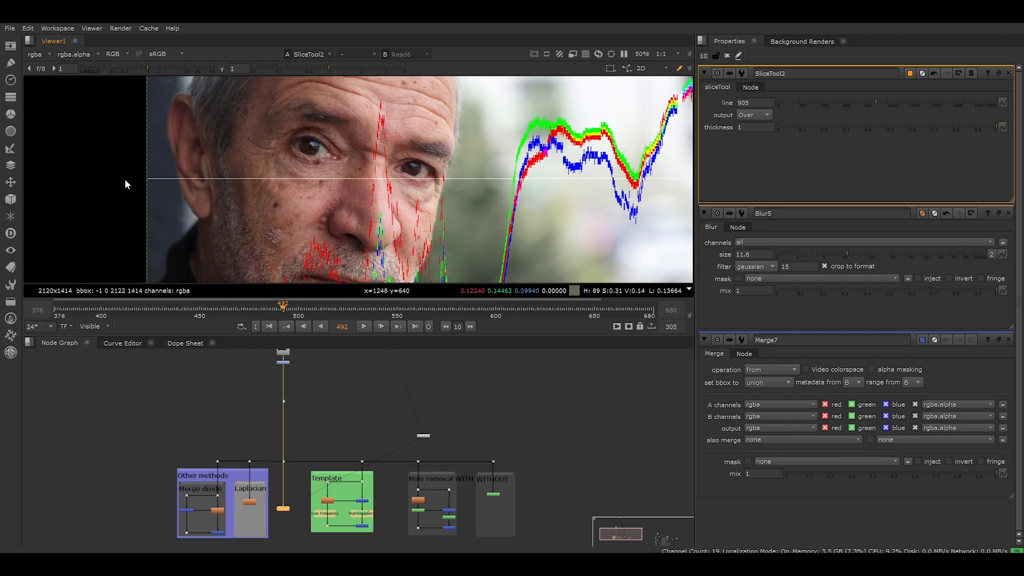
{"action": "mouse_move", "coordinate": [690, 192]}
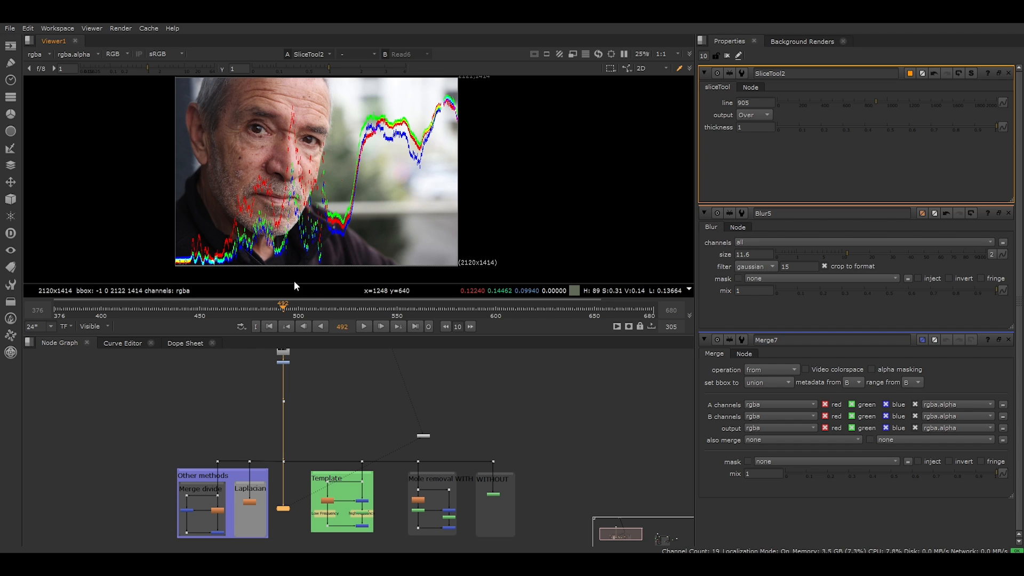
{"action": "mouse_move", "coordinate": [187, 241]}
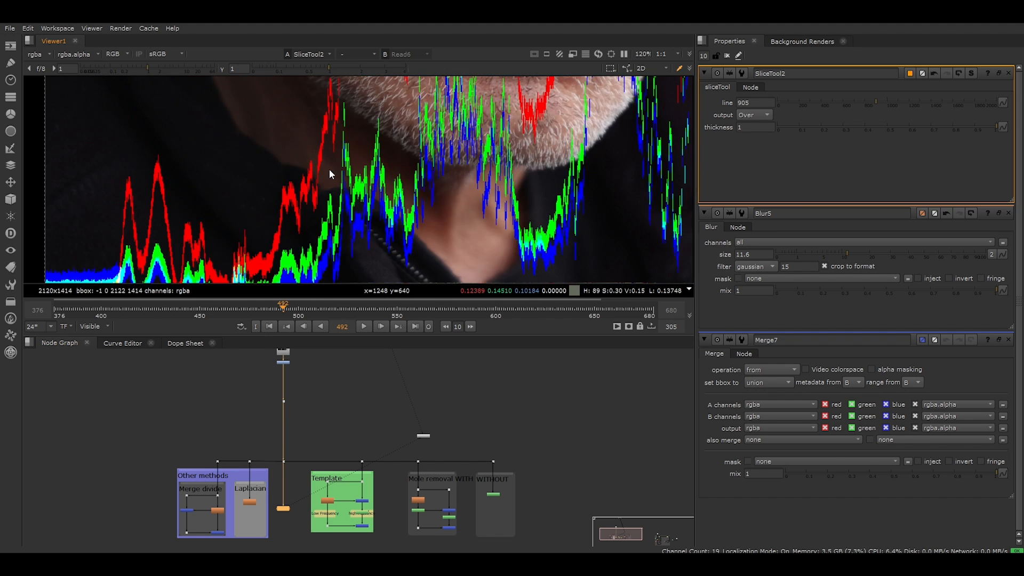
{"action": "scroll", "scroll_direction": "down", "scroll_amount": 3}
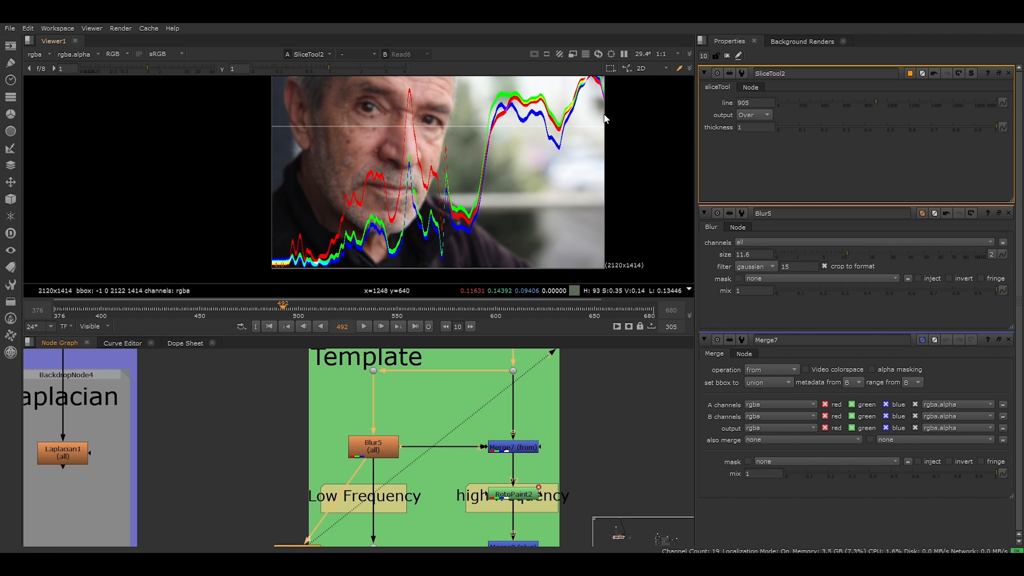
{"action": "left_click", "coordinate": [373, 447]}
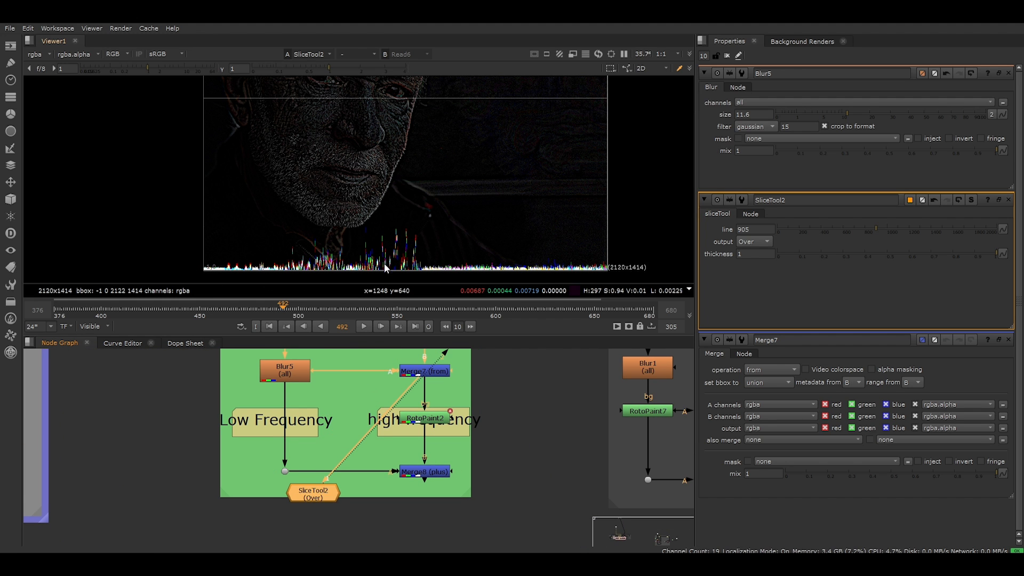
{"action": "mouse_move", "coordinate": [297, 379]}
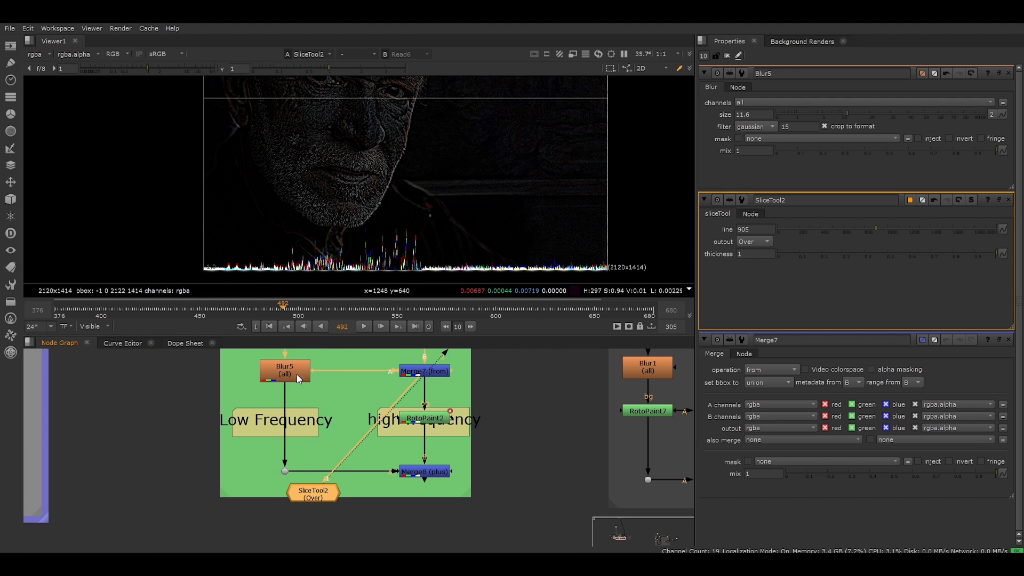
Step: Select Blur5 to inspect the low-frequency blur settings
{"action": "left_click", "coordinate": [424, 371]}
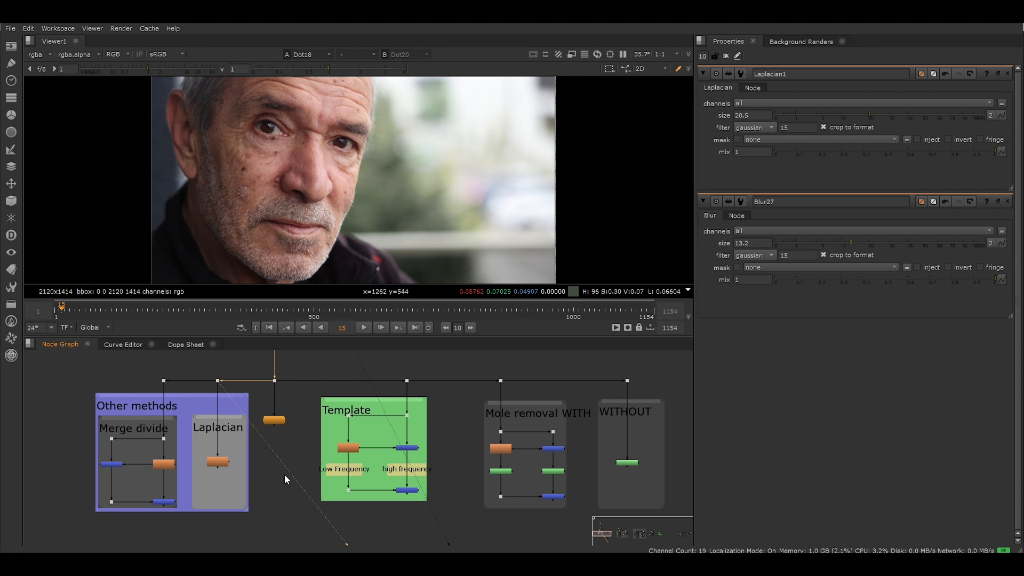
{"action": "mouse_move", "coordinate": [150, 468]}
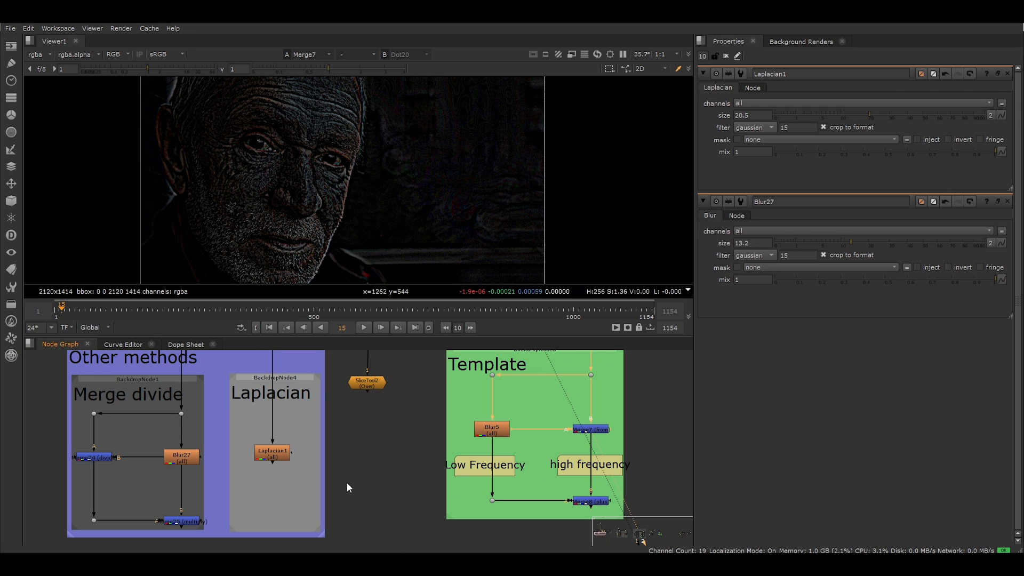
{"action": "mouse_move", "coordinate": [338, 485]}
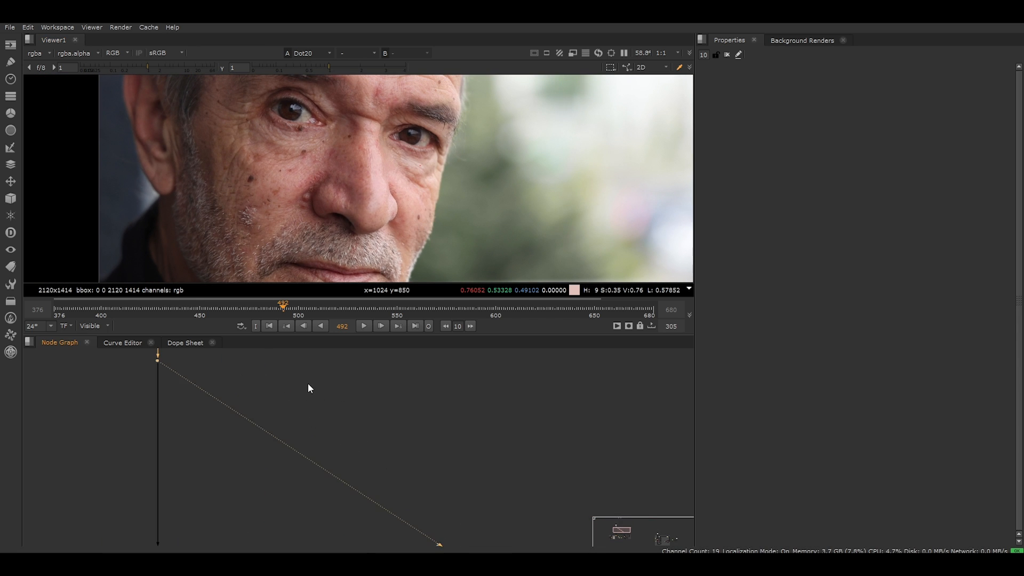
Step: Add Blur1 and Merge1, wiring the blur output into Merge1's A input
{"action": "key", "text": "m"}
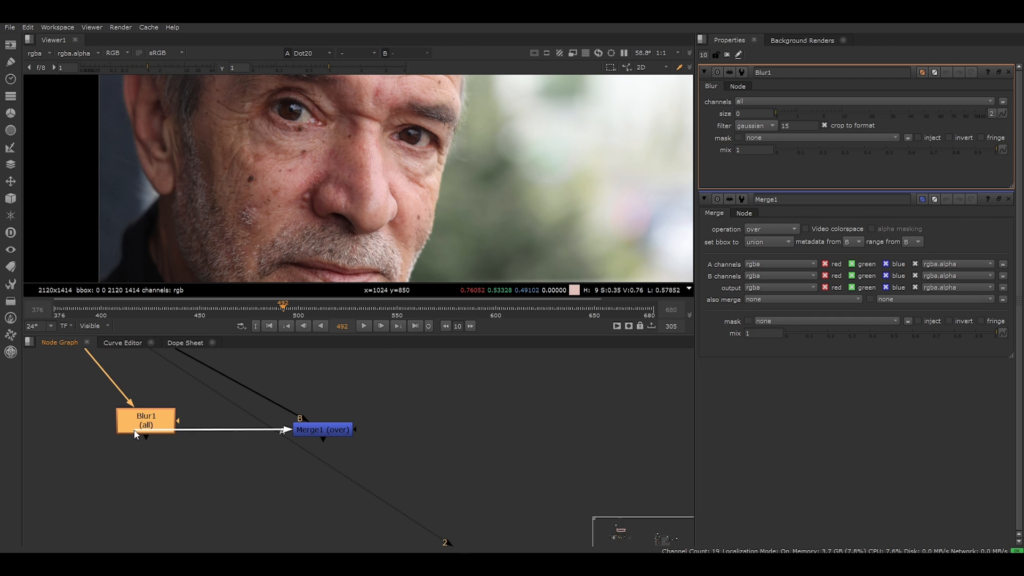
{"action": "left_click_drag", "start_coordinate": [145, 420], "coordinate": [111, 441]}
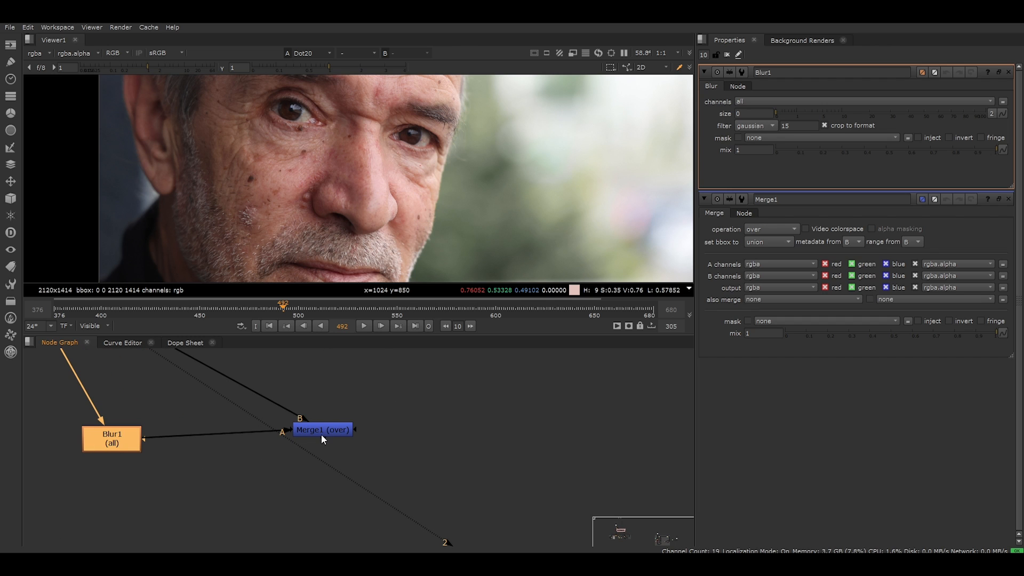
{"action": "left_click", "coordinate": [323, 430]}
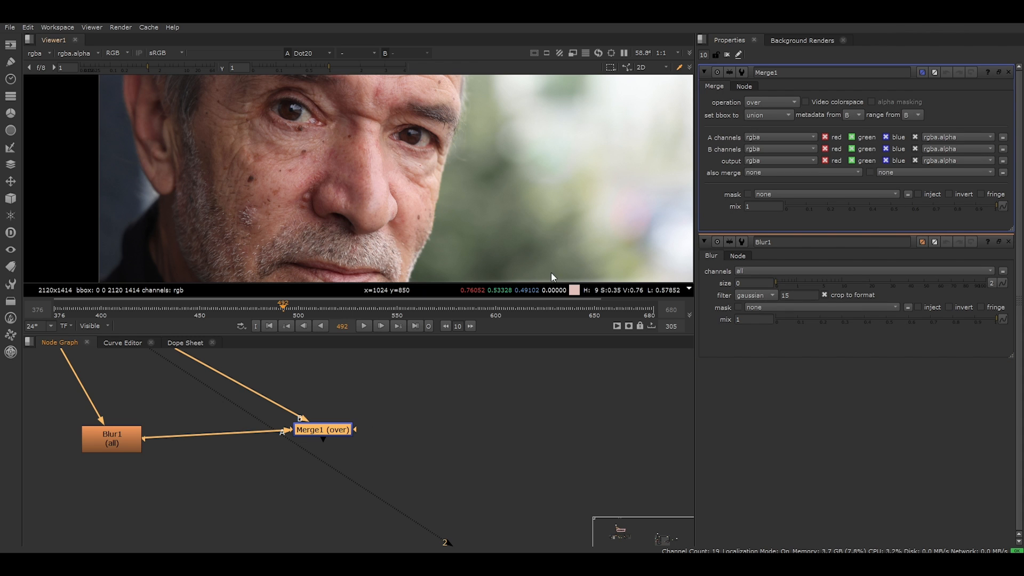
Step: Set Merge1's operation to 'from' so the blur is subtracted from the original
{"action": "left_click", "coordinate": [770, 101]}
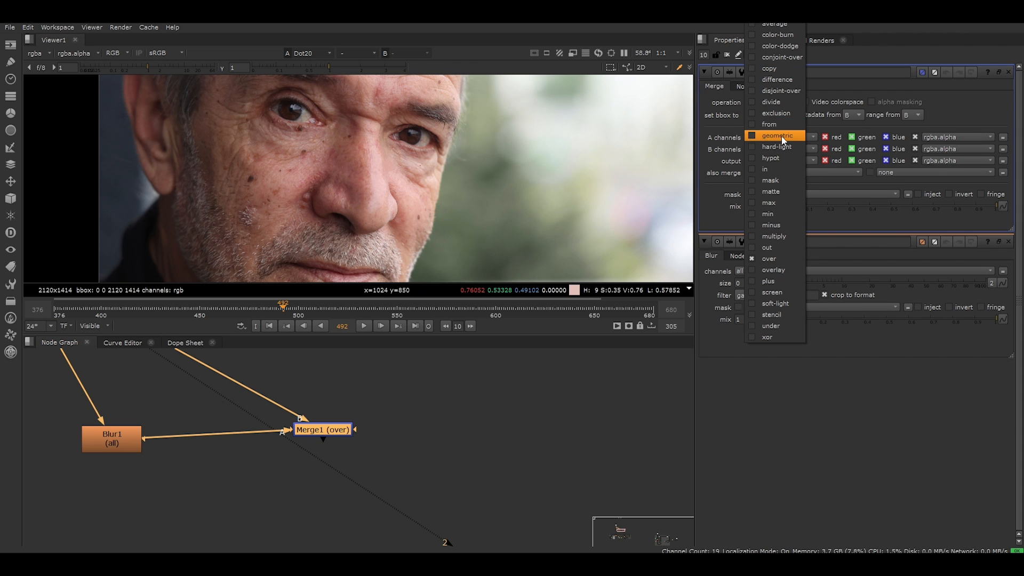
{"action": "left_click", "coordinate": [769, 124]}
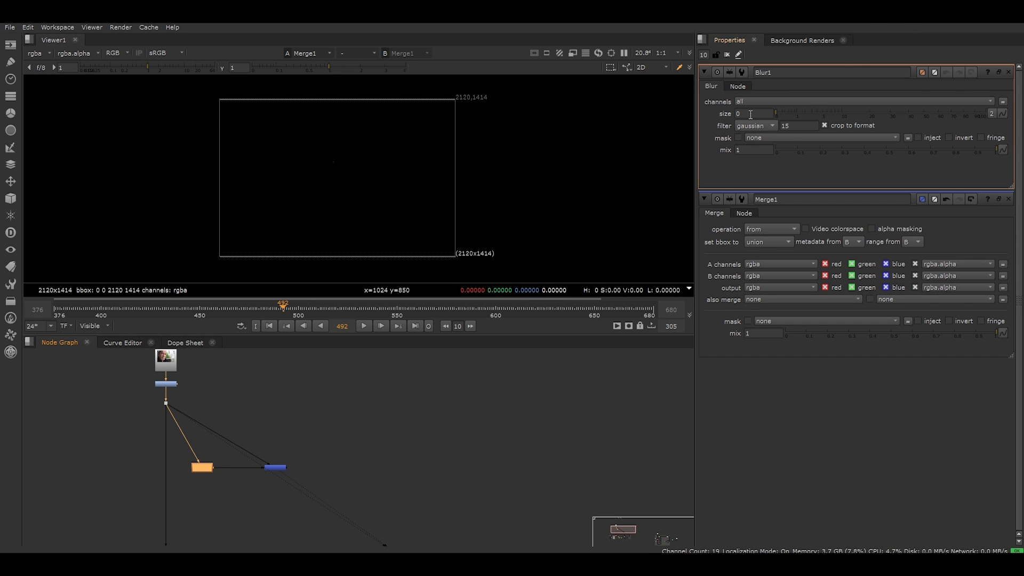
{"action": "mouse_move", "coordinate": [303, 488]}
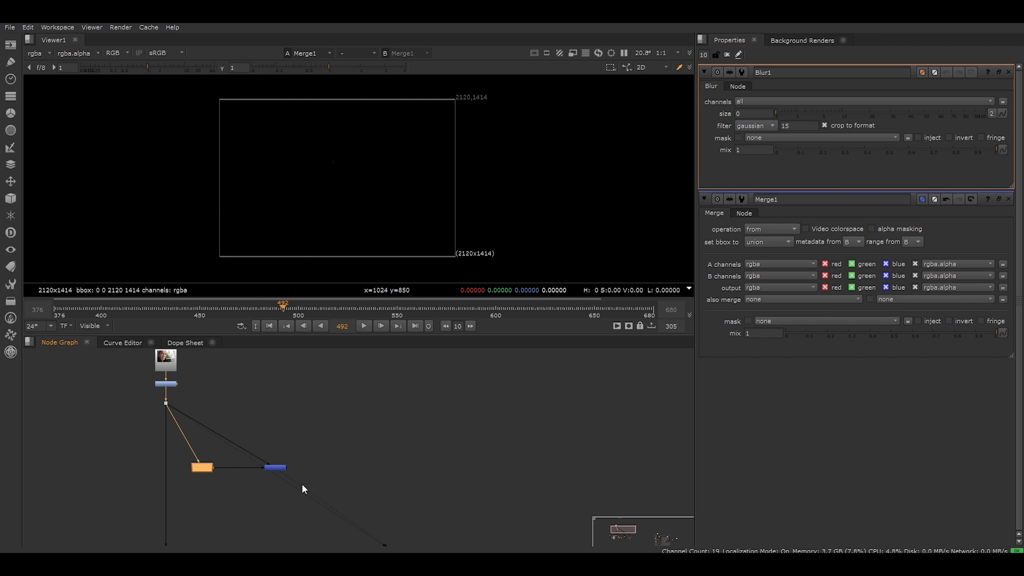
{"action": "mouse_move", "coordinate": [175, 454]}
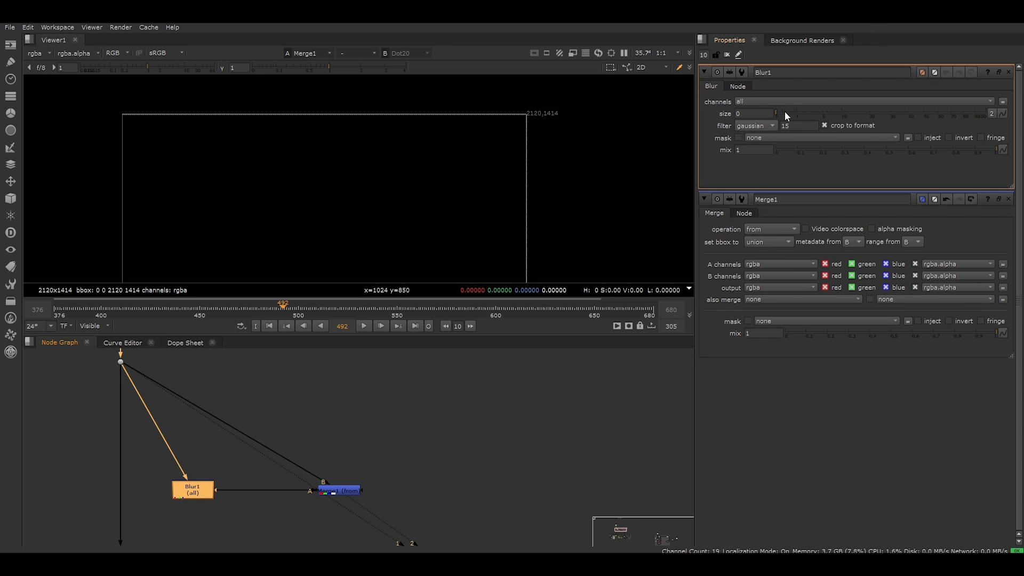
Step: Raise the blur size to 17.5 and set Merge2's operation to plus
{"action": "left_click_drag", "start_coordinate": [777, 113], "coordinate": [788, 113]}
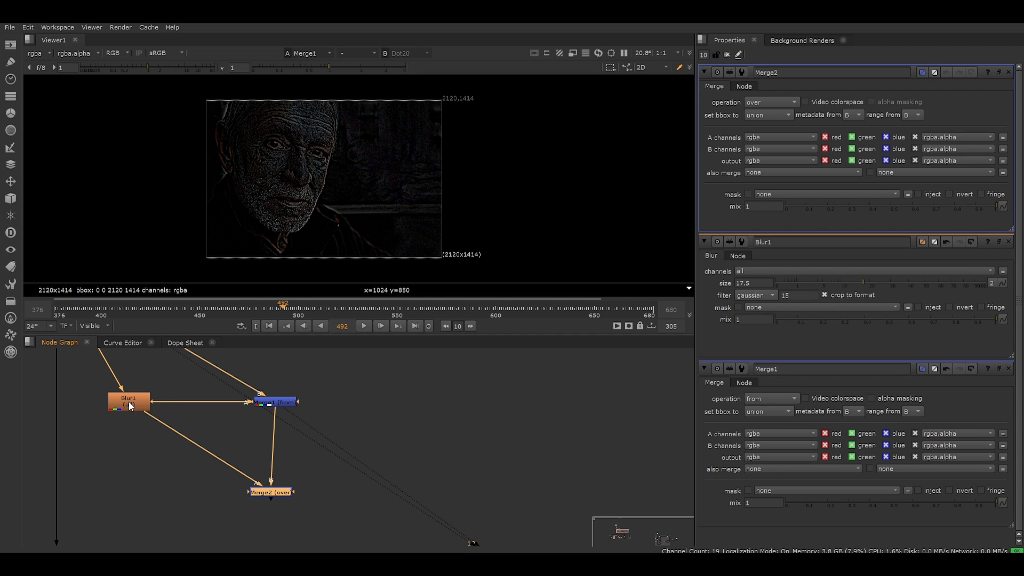
{"action": "mouse_move", "coordinate": [325, 464]}
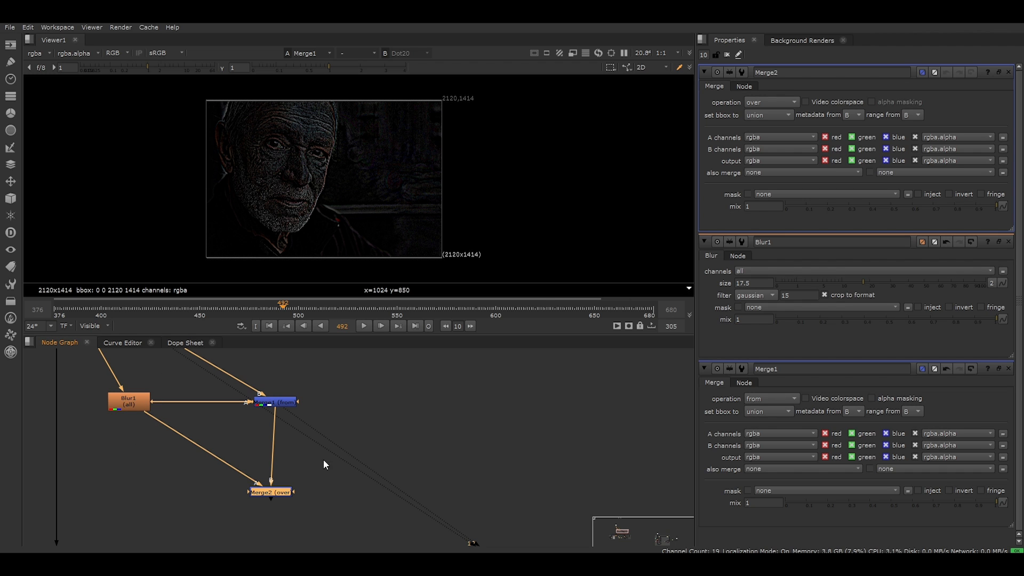
{"action": "mouse_move", "coordinate": [283, 491]}
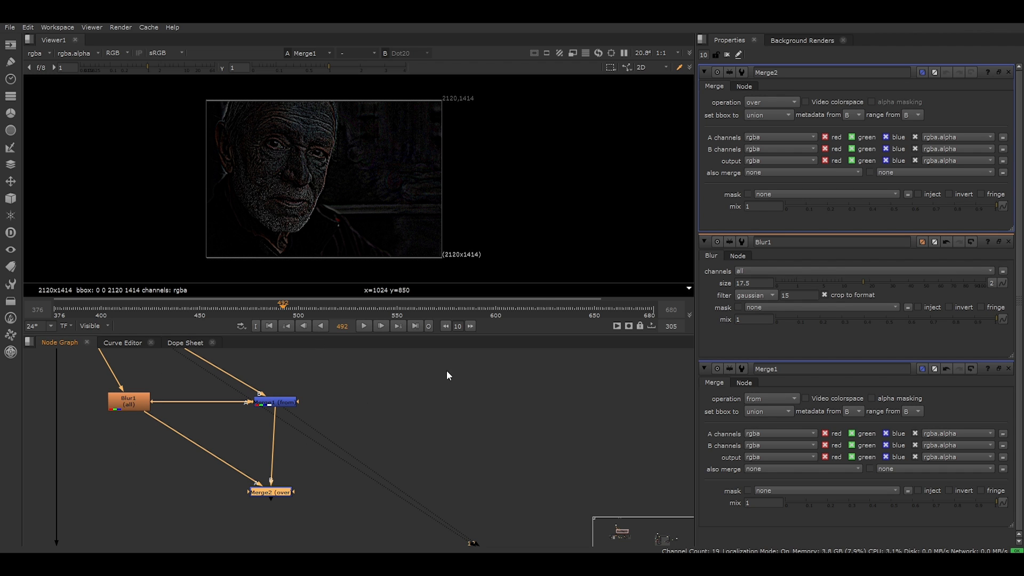
{"action": "left_click", "coordinate": [771, 101]}
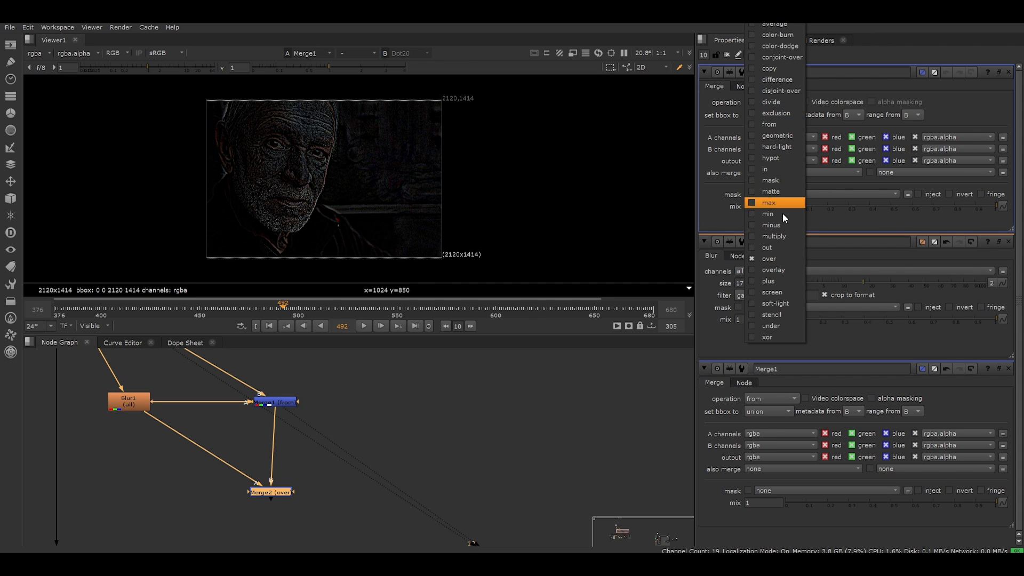
{"action": "left_click", "coordinate": [768, 281]}
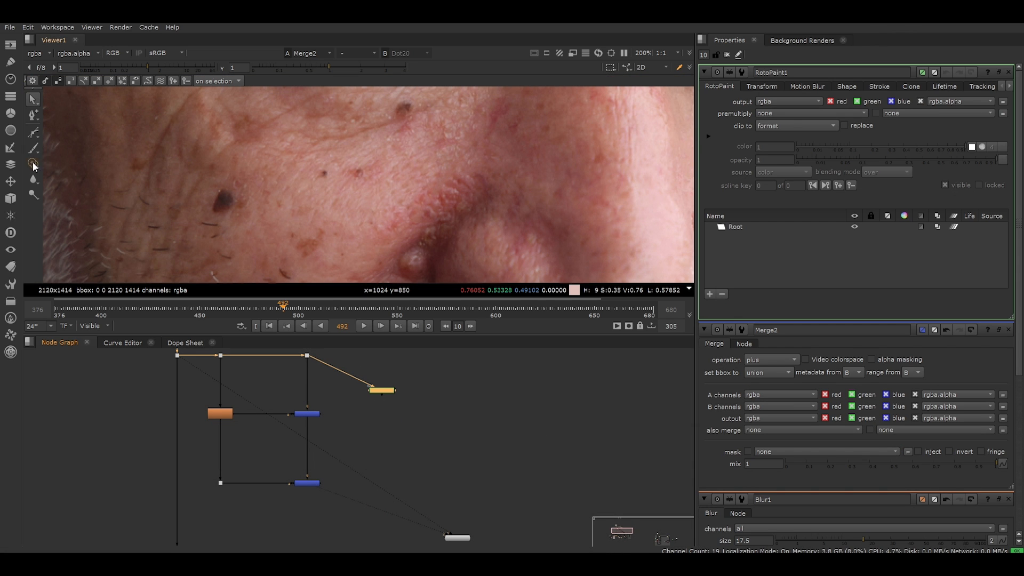
Step: Switch the RotoPaint brush to Clone to copy skin from another area
{"action": "left_click", "coordinate": [32, 163]}
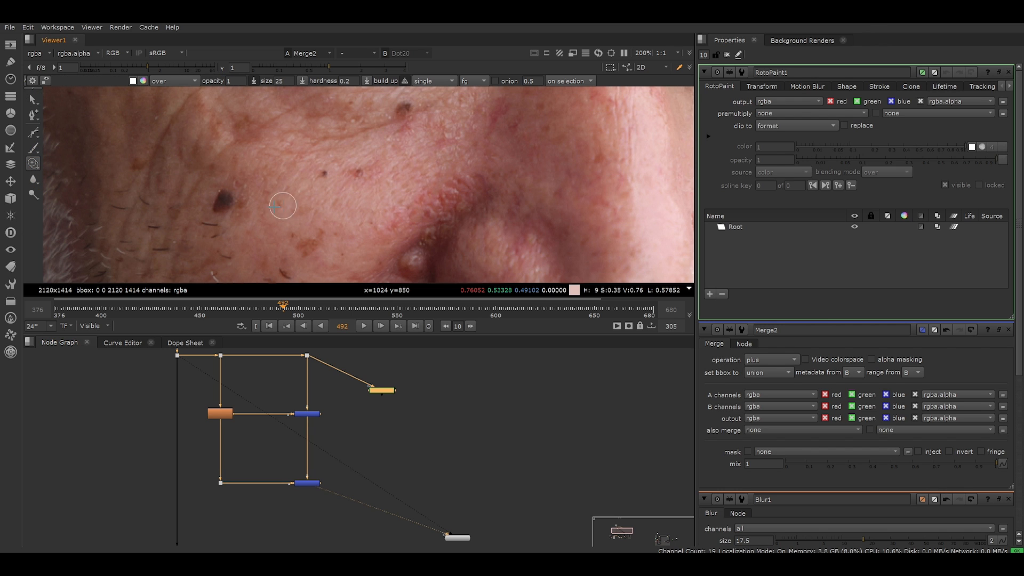
{"action": "mouse_move", "coordinate": [274, 201]}
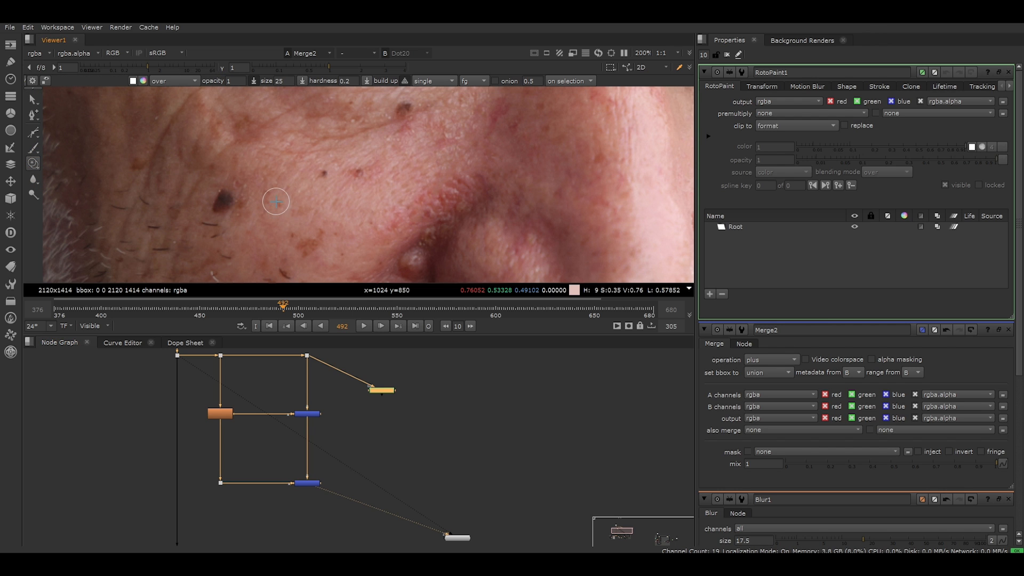
{"action": "mouse_move", "coordinate": [274, 234]}
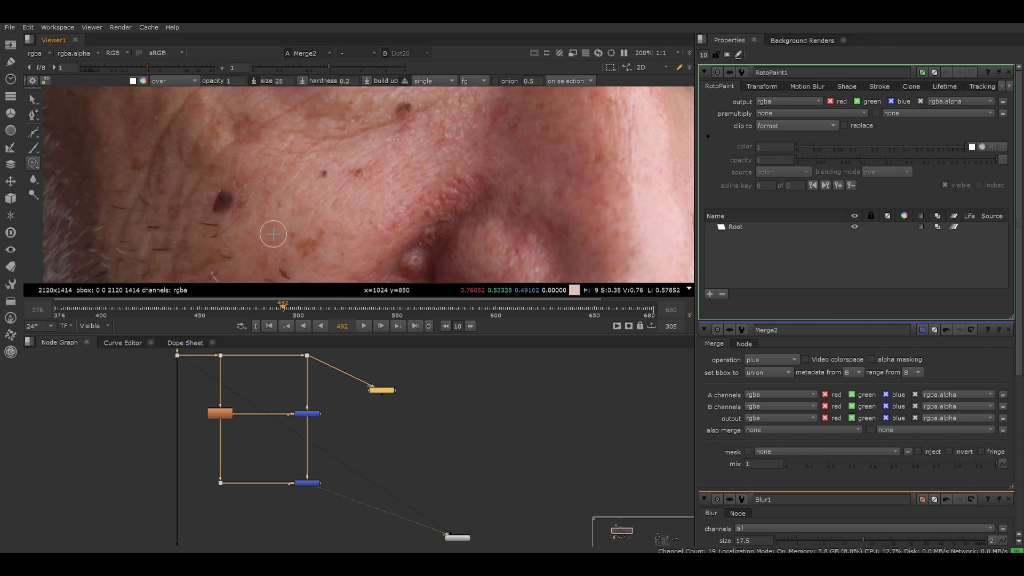
{"action": "mouse_move", "coordinate": [258, 233]}
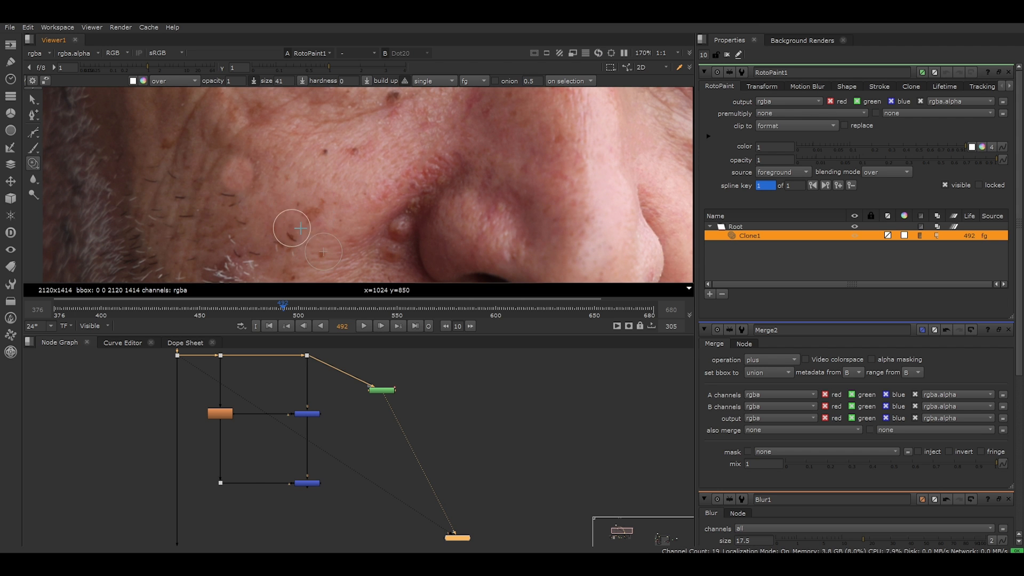
{"action": "mouse_move", "coordinate": [236, 154]}
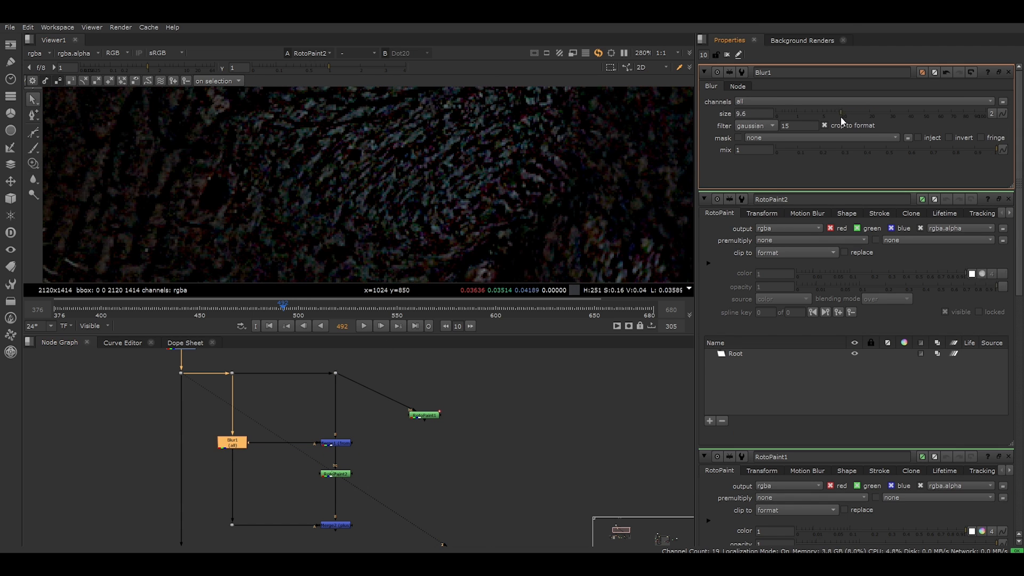
Step: Drag Blur1's size down from 9.6 to 6.4
{"action": "left_click_drag", "start_coordinate": [842, 114], "coordinate": [830, 119]}
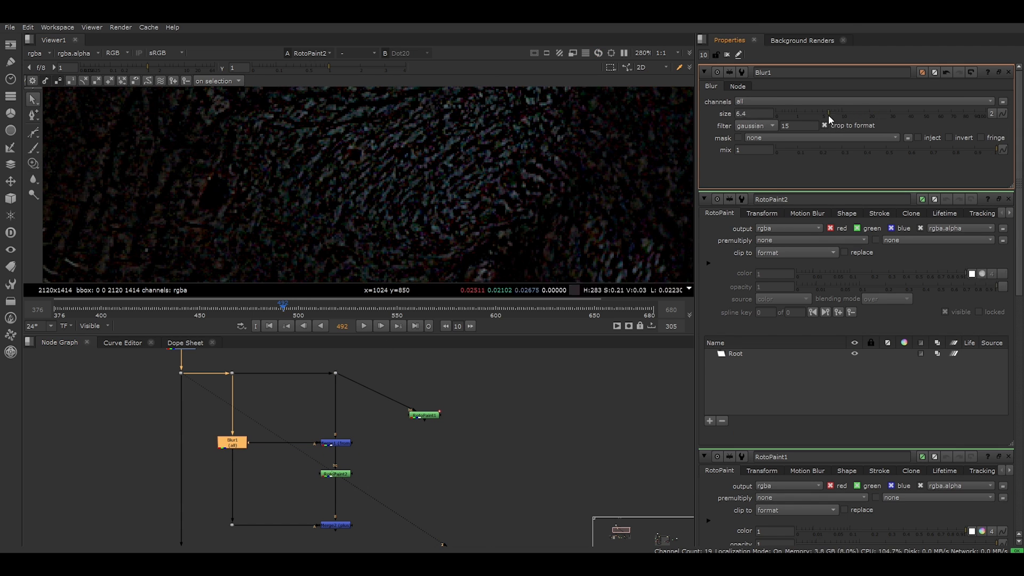
{"action": "left_click_drag", "start_coordinate": [830, 114], "coordinate": [842, 113]}
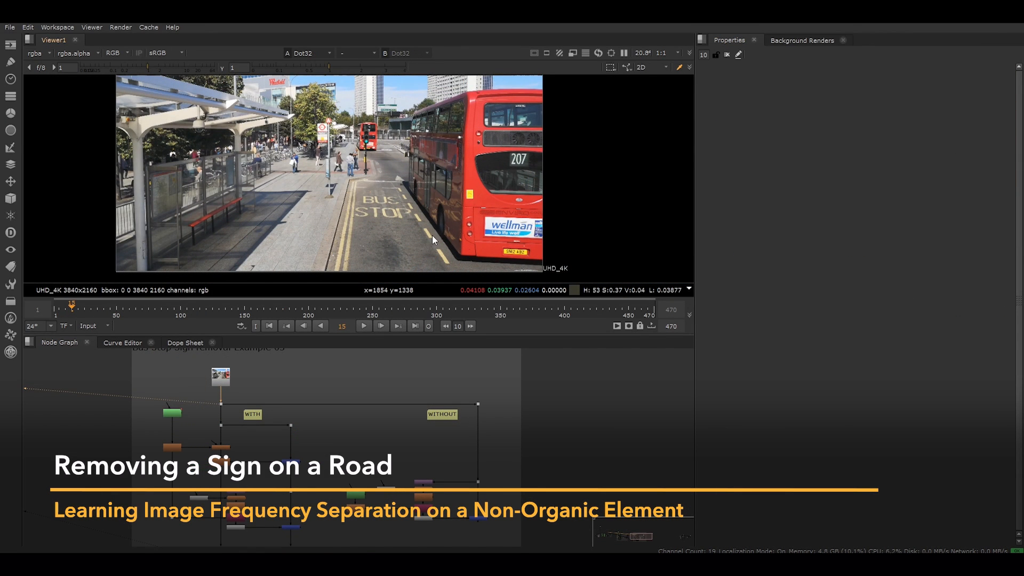
{"action": "mouse_move", "coordinate": [436, 227]}
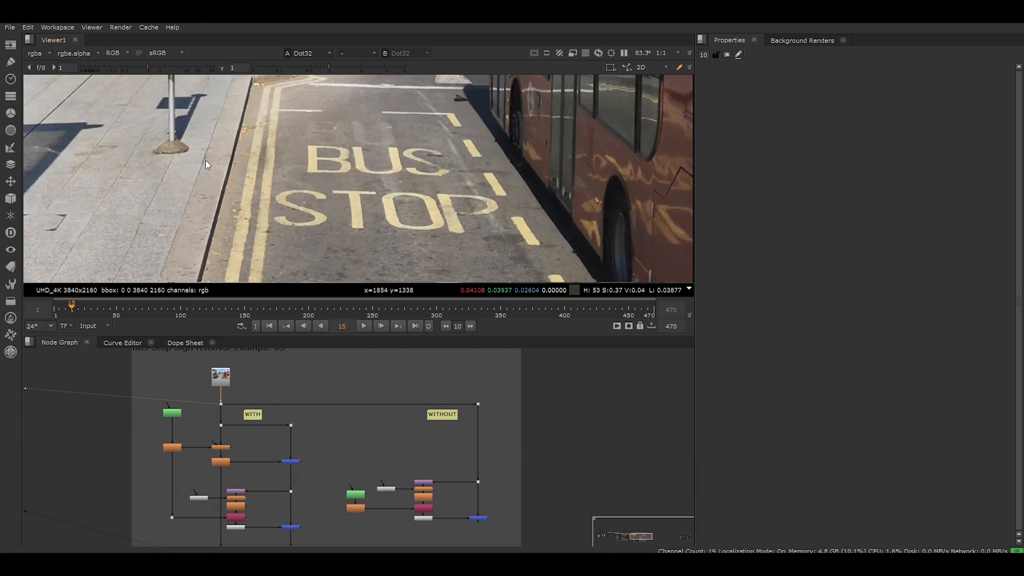
{"action": "mouse_move", "coordinate": [462, 512]}
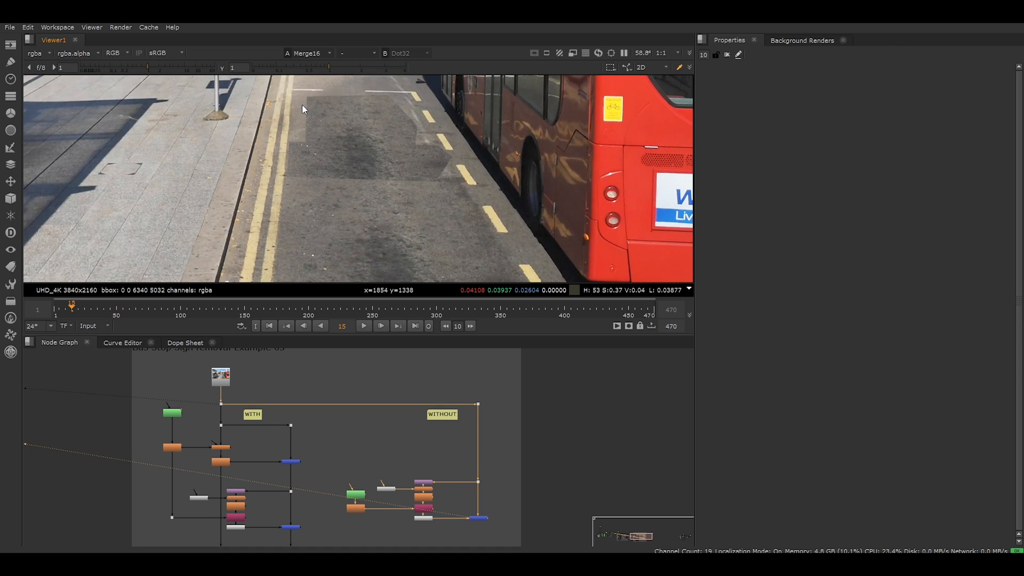
{"action": "mouse_move", "coordinate": [431, 236]}
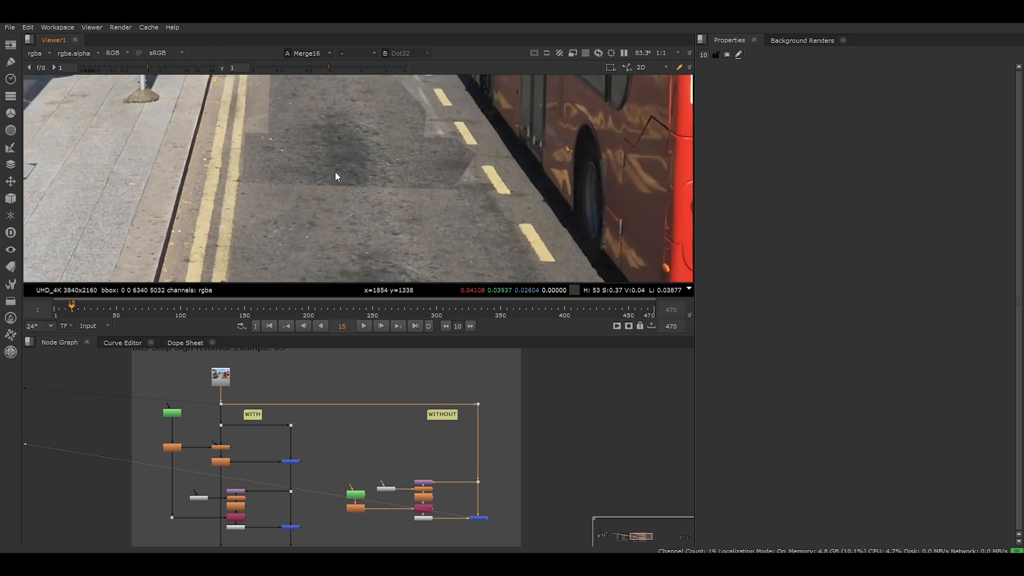
Step: Zoom into the road to inspect where the BUS STOP marking was removed
{"action": "scroll", "scroll_direction": "down", "scroll_amount": 3}
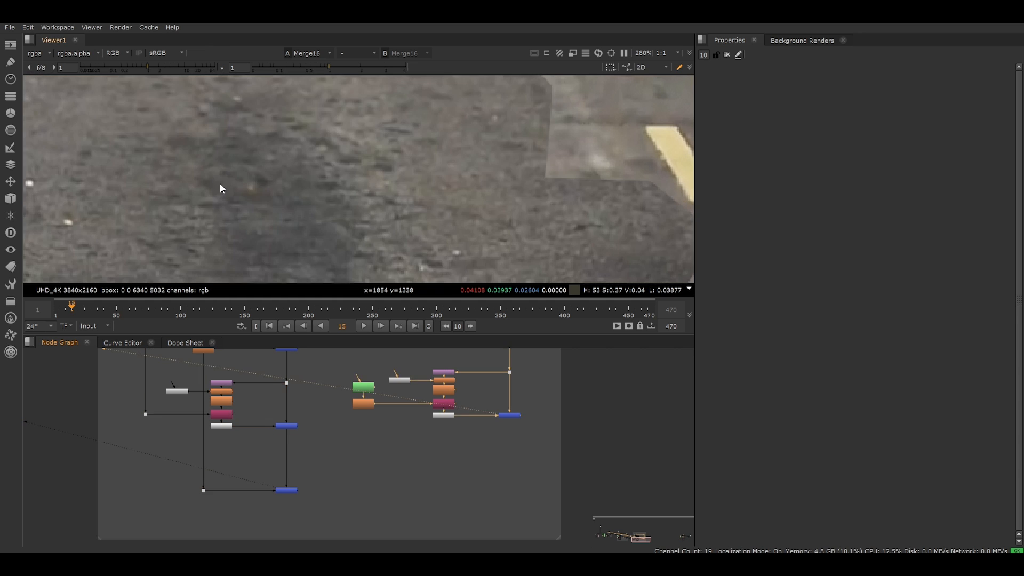
{"action": "mouse_move", "coordinate": [228, 198]}
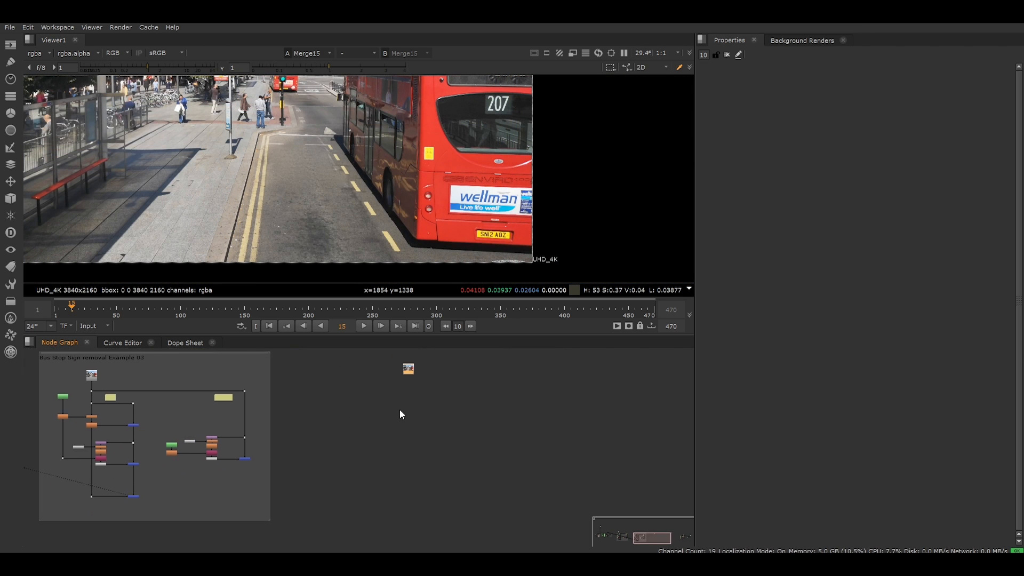
{"action": "mouse_move", "coordinate": [448, 413]}
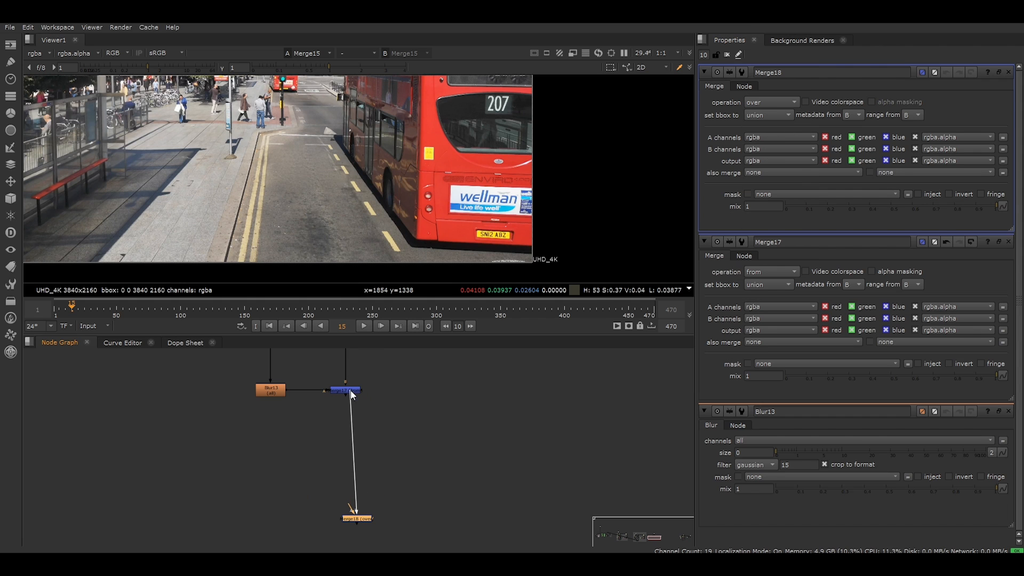
Step: Set Merge18's operation to plus and select the lower recombining merge
{"action": "left_click", "coordinate": [771, 101]}
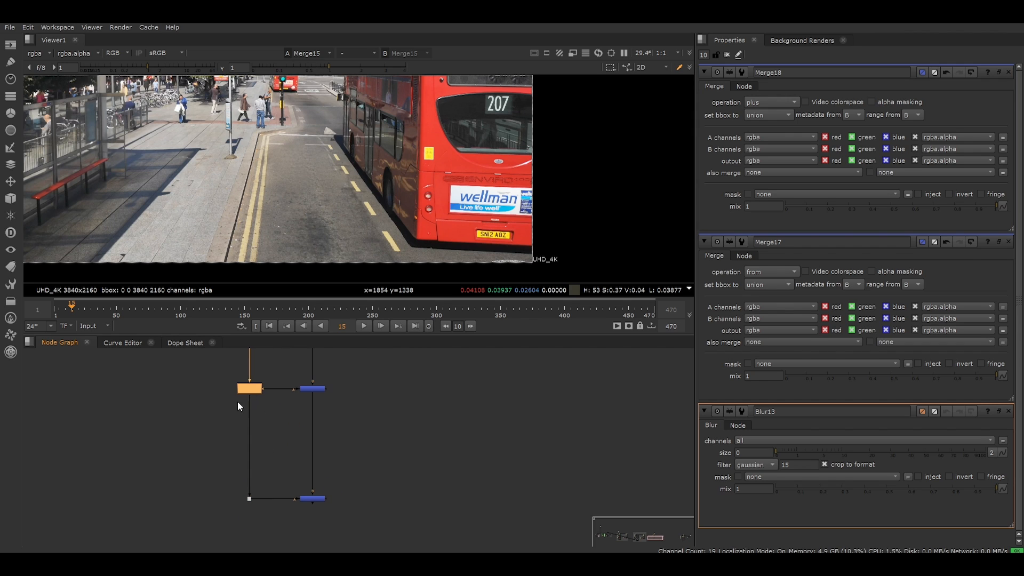
{"action": "mouse_move", "coordinate": [309, 503]}
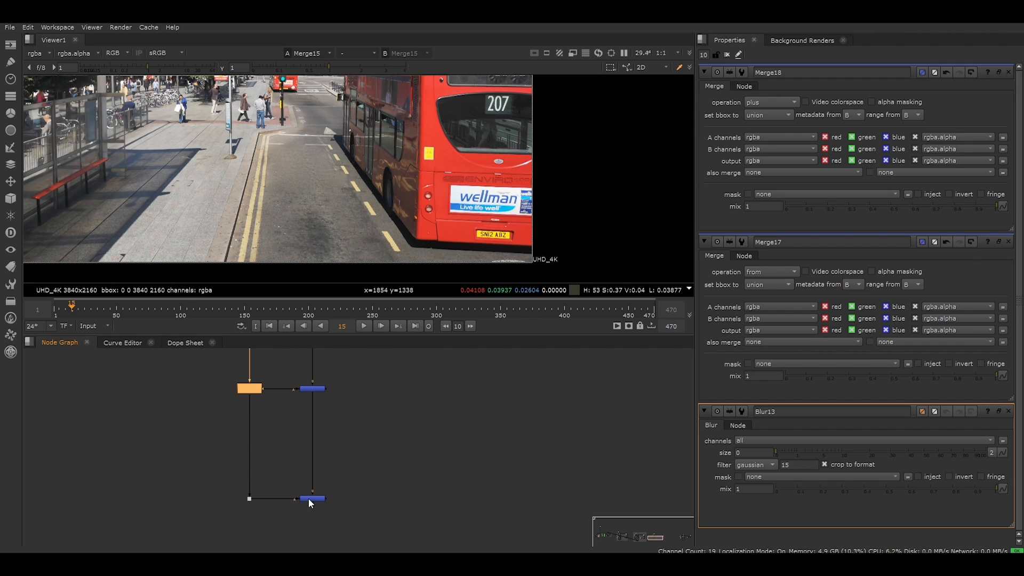
{"action": "left_click", "coordinate": [312, 499]}
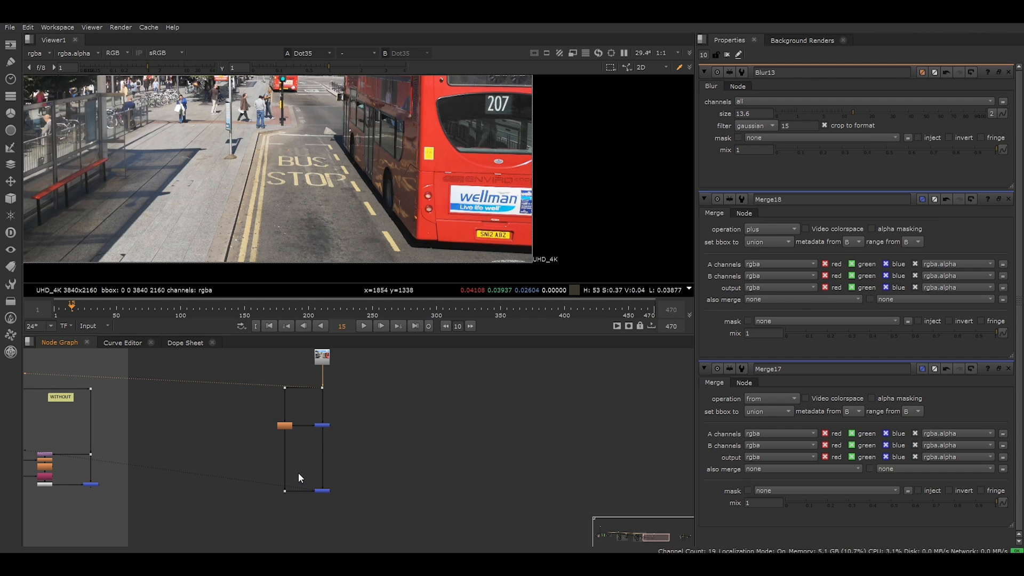
Step: View Merge17's output showing the BUS STOP high-frequency detail
{"action": "left_click", "coordinate": [303, 425]}
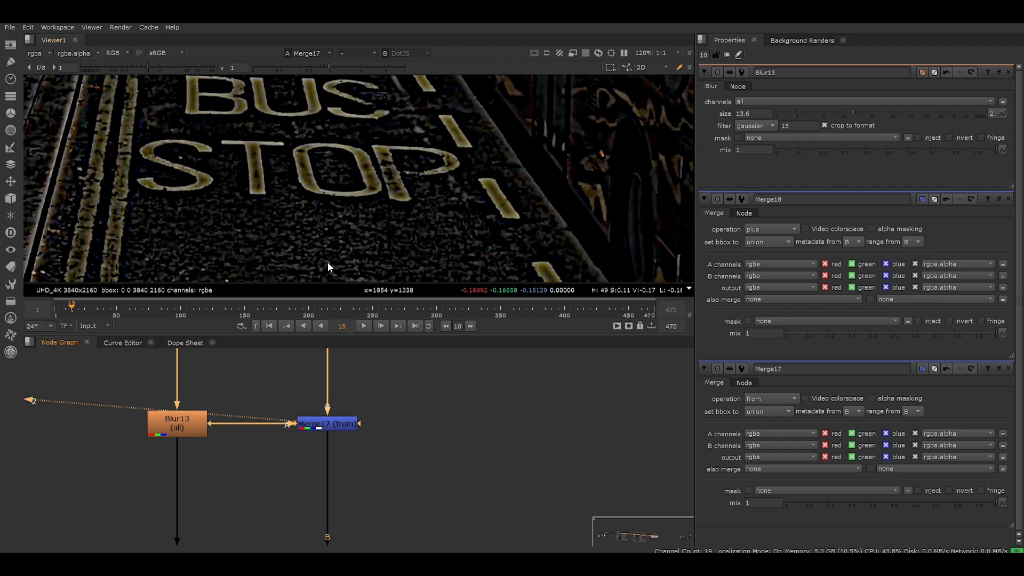
{"action": "mouse_move", "coordinate": [199, 433]}
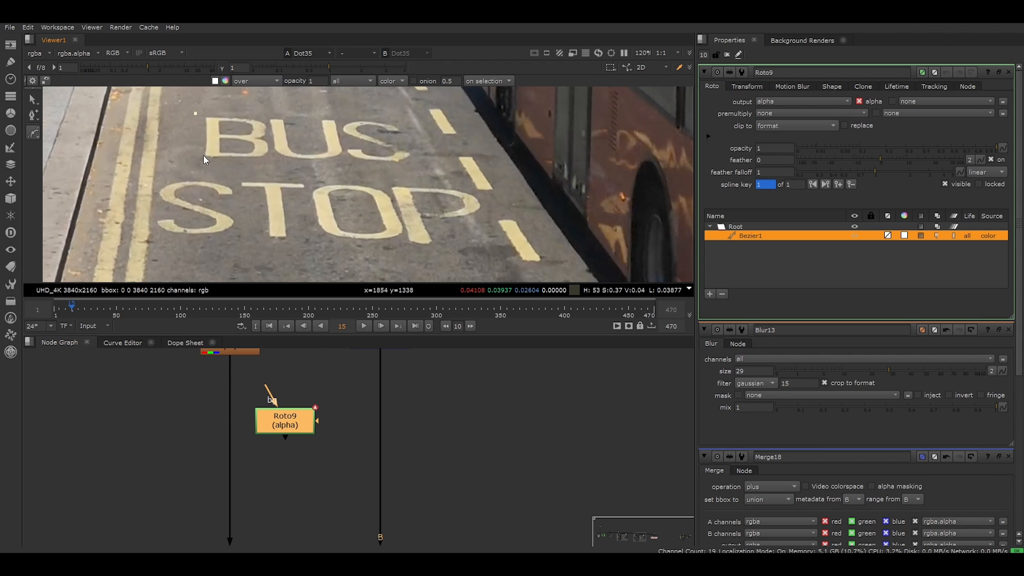
Step: Finish outlining the BUS STOP lettering mask and add a Premult node to the branch
{"action": "left_click", "coordinate": [197, 116]}
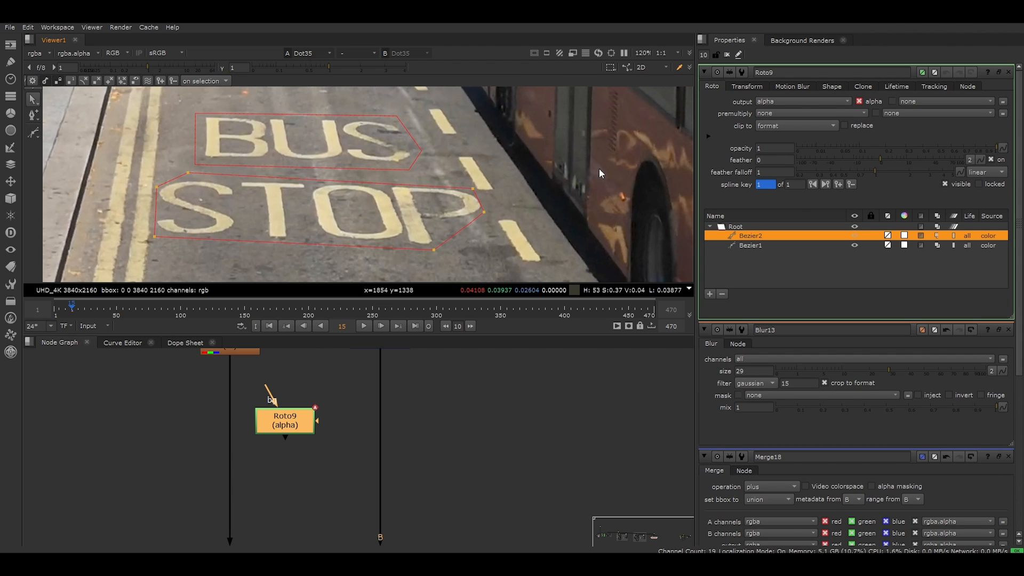
{"action": "left_click", "coordinate": [795, 125]}
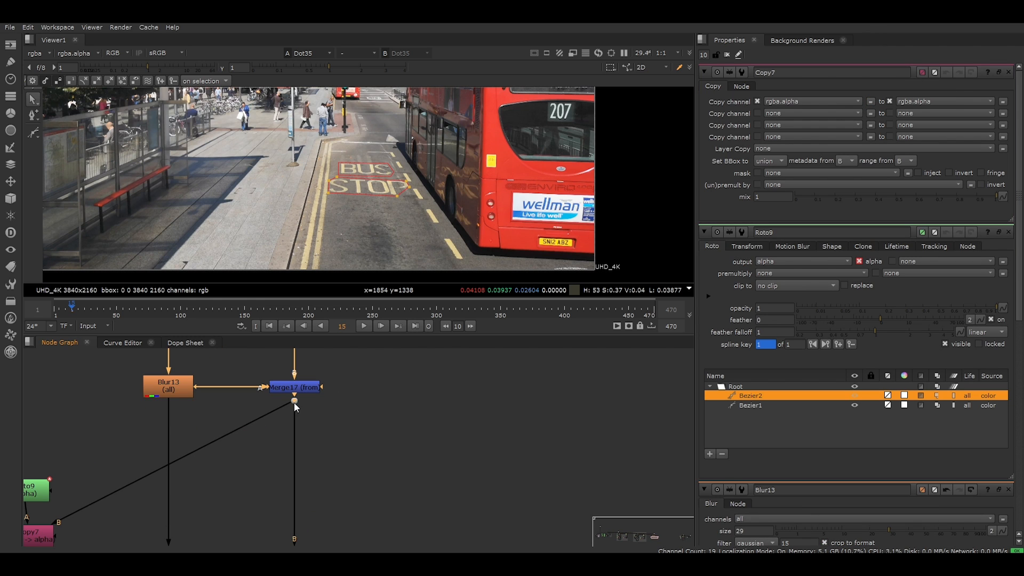
{"action": "type", "text": "pre"}
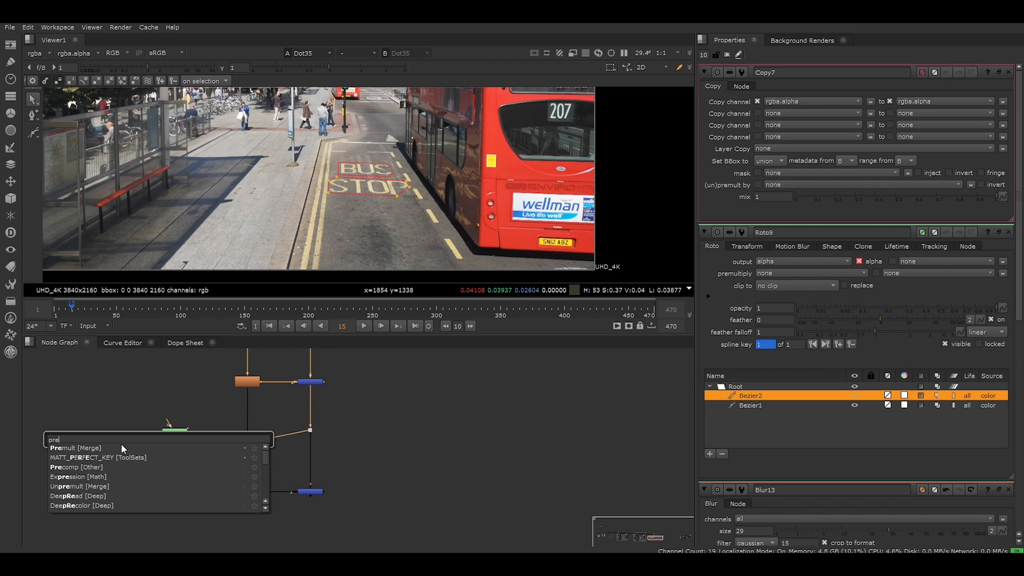
{"action": "left_click", "coordinate": [75, 448]}
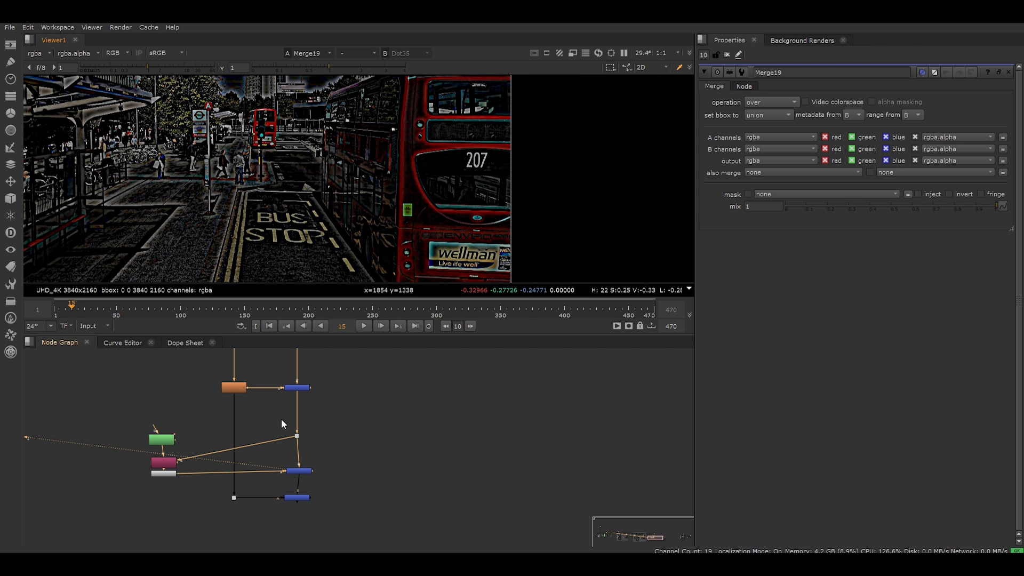
{"action": "left_click", "coordinate": [296, 463]}
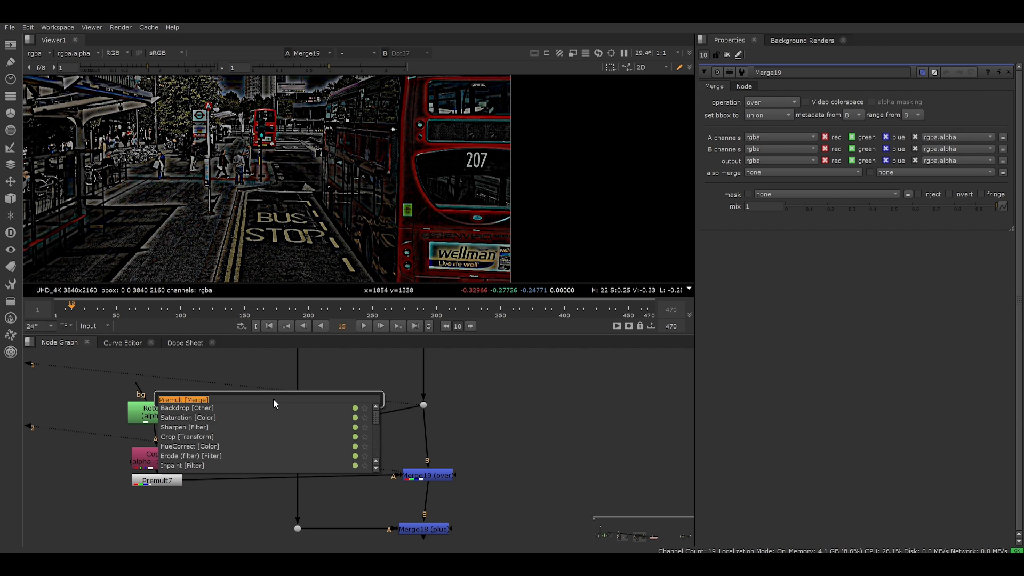
Step: Create a CornerPin2D node and copy its source corners into the destination corners
{"action": "type", "text": "corner"}
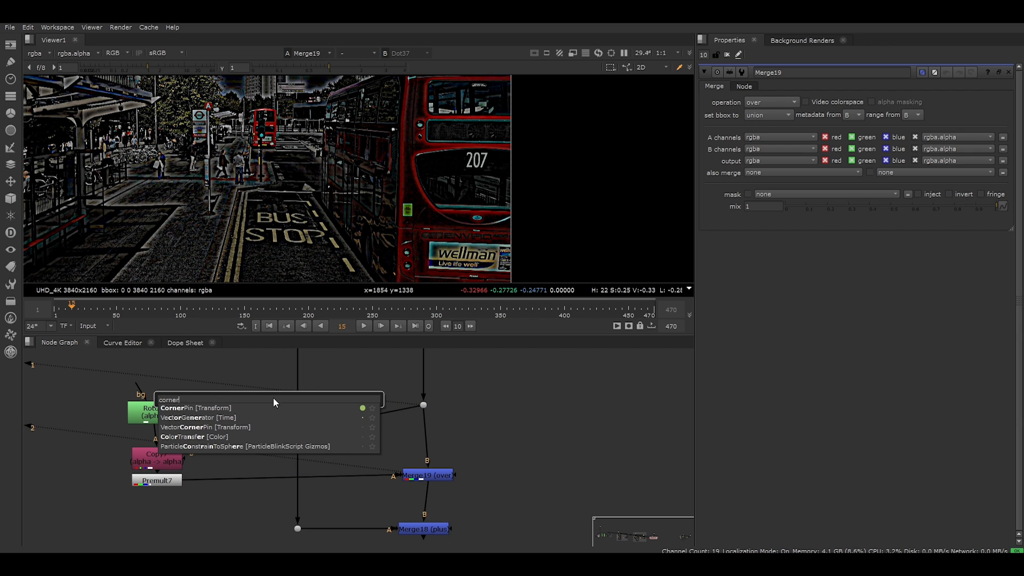
{"action": "left_click", "coordinate": [203, 408]}
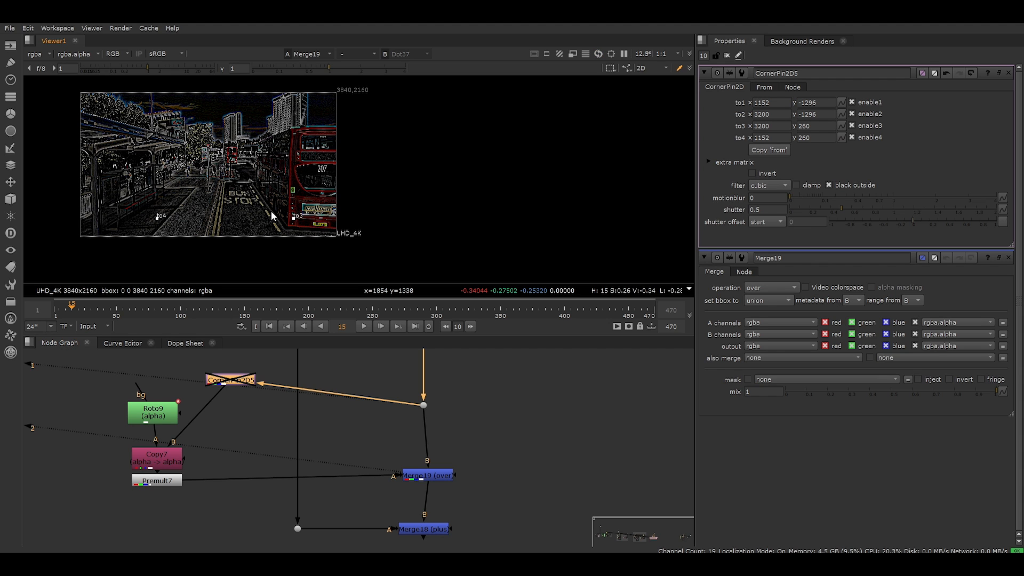
{"action": "key", "text": "d"}
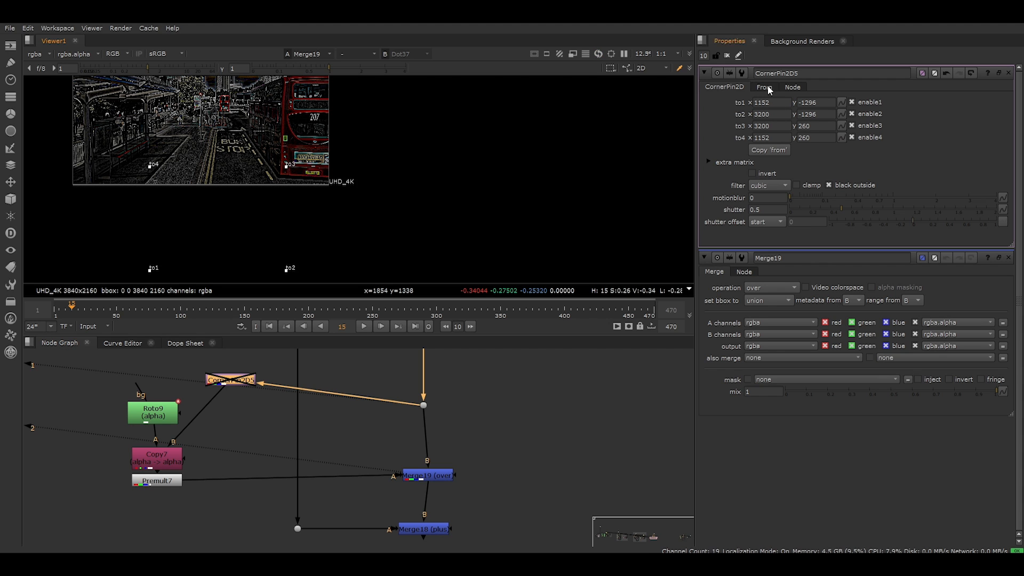
{"action": "left_click", "coordinate": [763, 87]}
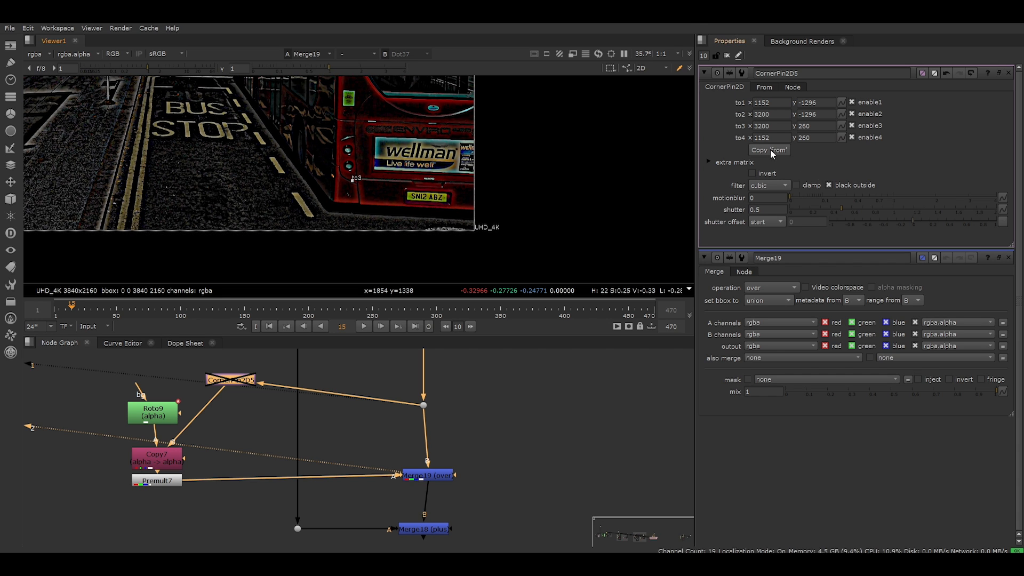
{"action": "left_click", "coordinate": [769, 149]}
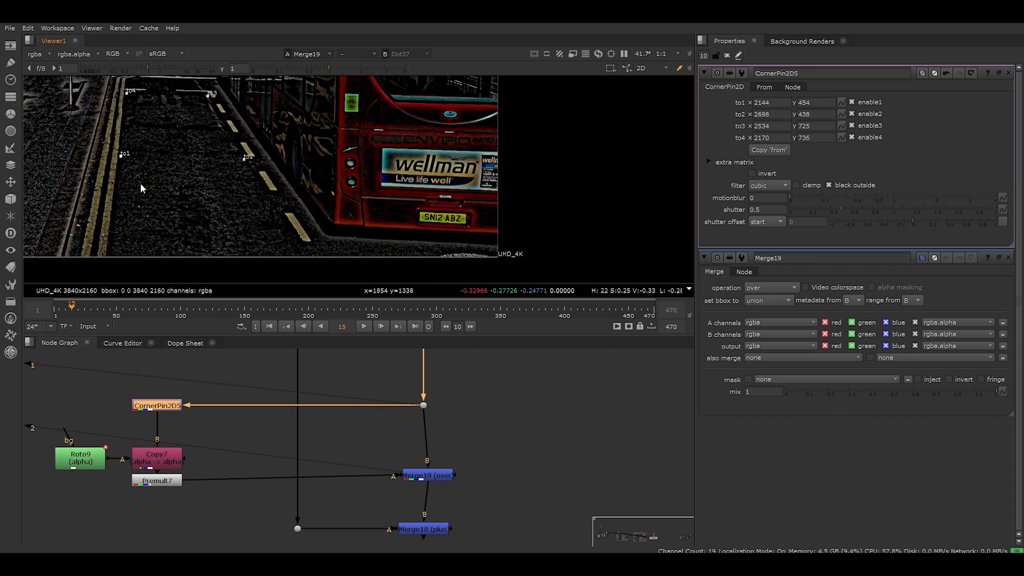
{"action": "mouse_move", "coordinate": [346, 408]}
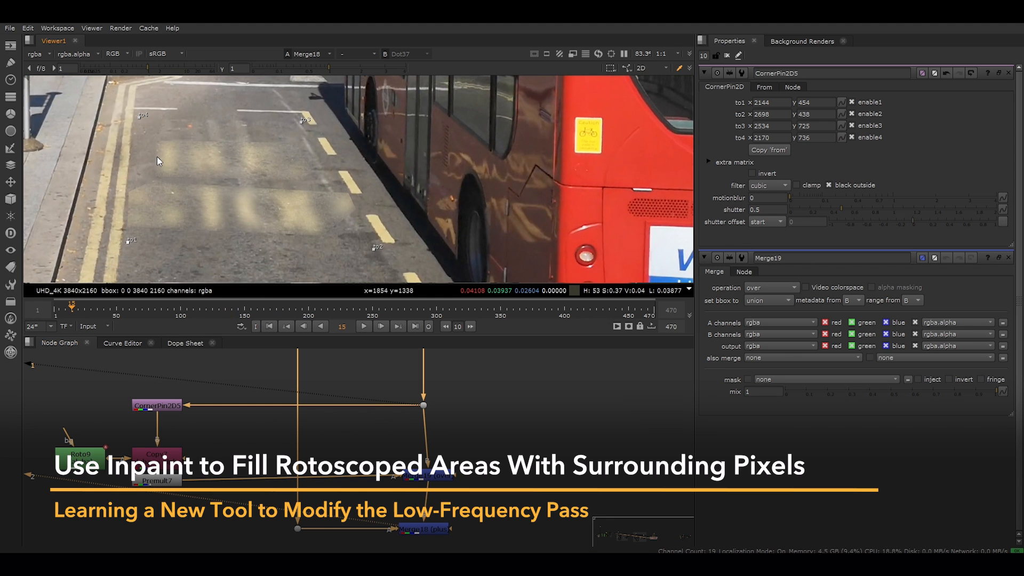
{"action": "mouse_move", "coordinate": [319, 238]}
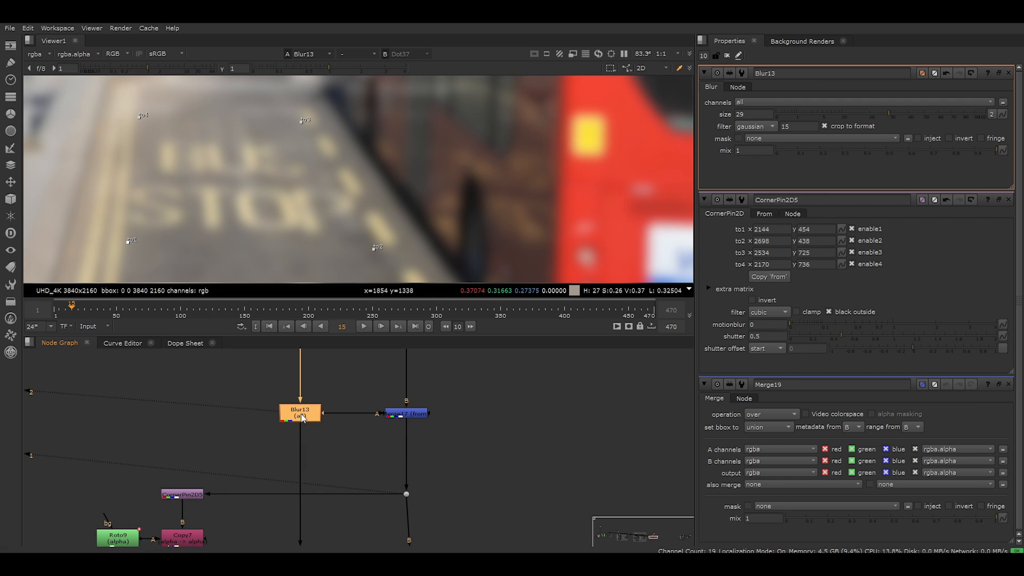
{"action": "mouse_move", "coordinate": [143, 204]}
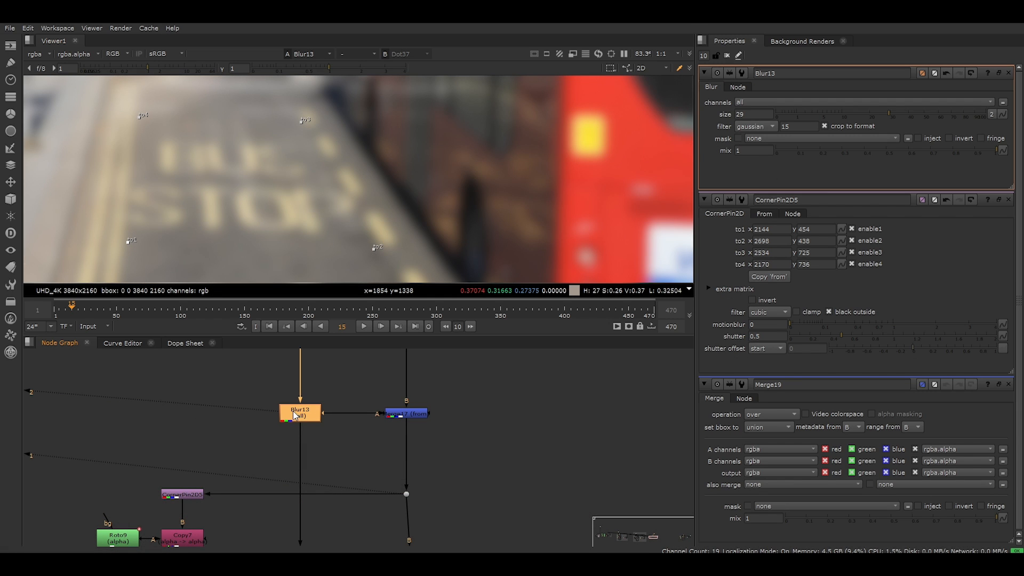
Step: Add an Inpaint node, rearrange it with the roto, and add another Roto for its matte
{"action": "type", "text": "in"}
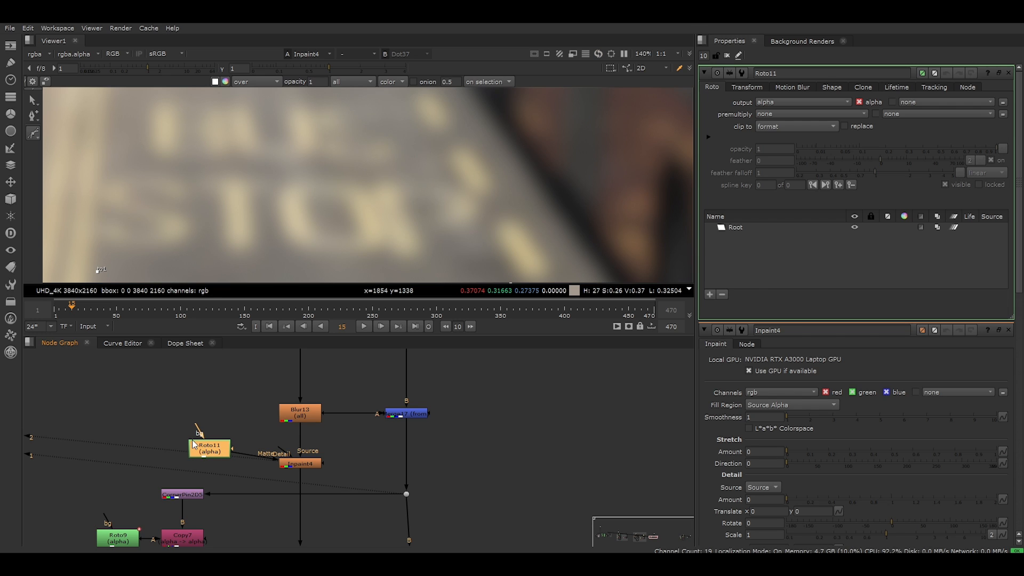
{"action": "left_click_drag", "start_coordinate": [209, 448], "coordinate": [252, 449]}
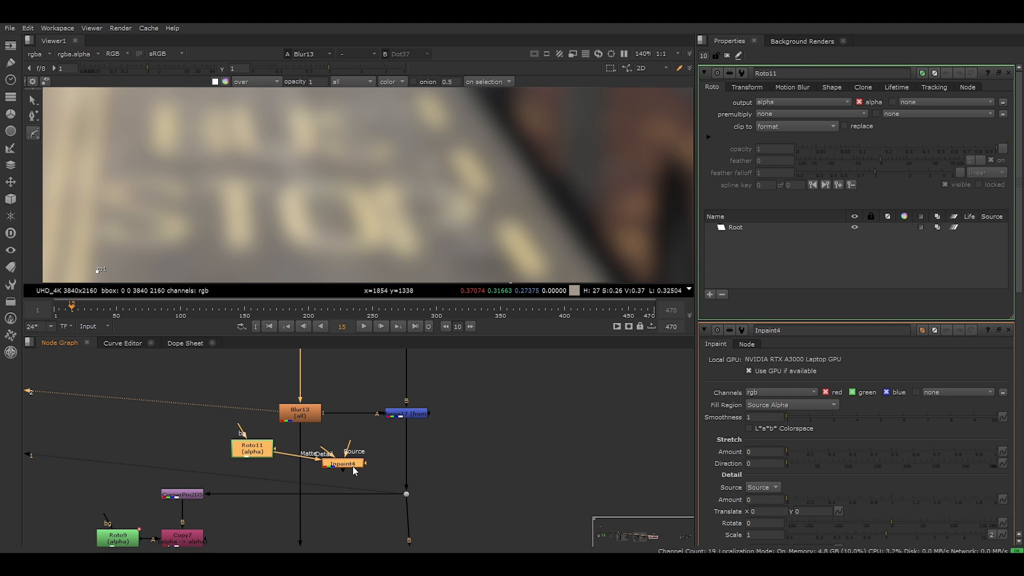
{"action": "key", "text": "ctrl+shift+x"}
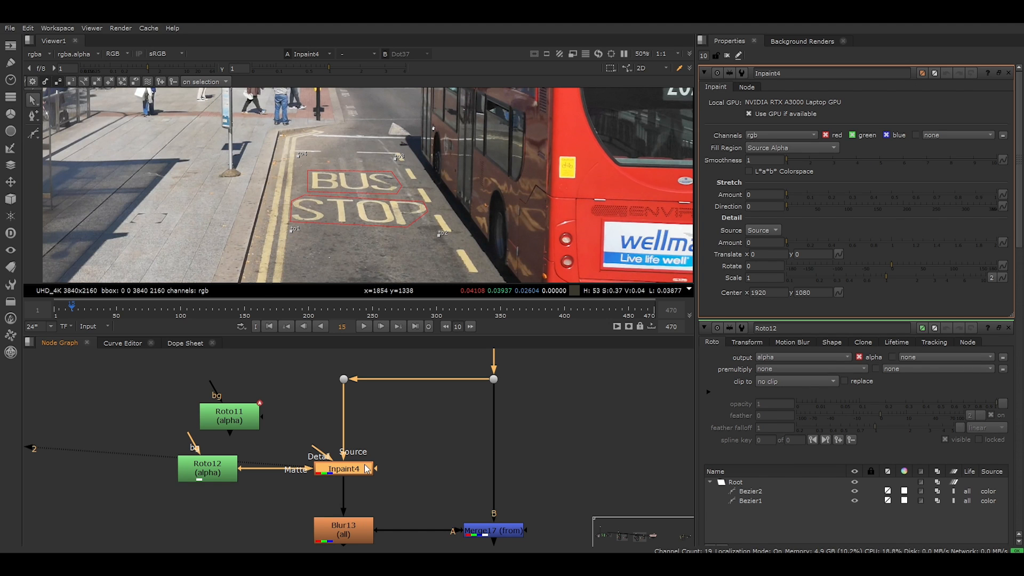
Step: Set Inpaint fill region to Matte Alpha, stretch amount 1 and stretch direction 98
{"action": "left_click", "coordinate": [791, 147]}
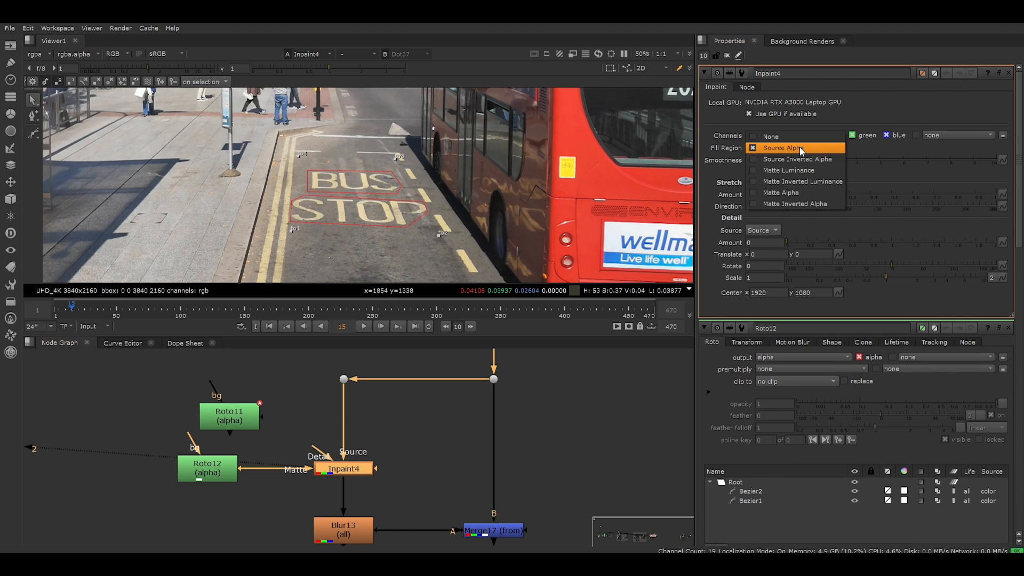
{"action": "mouse_move", "coordinate": [797, 159]}
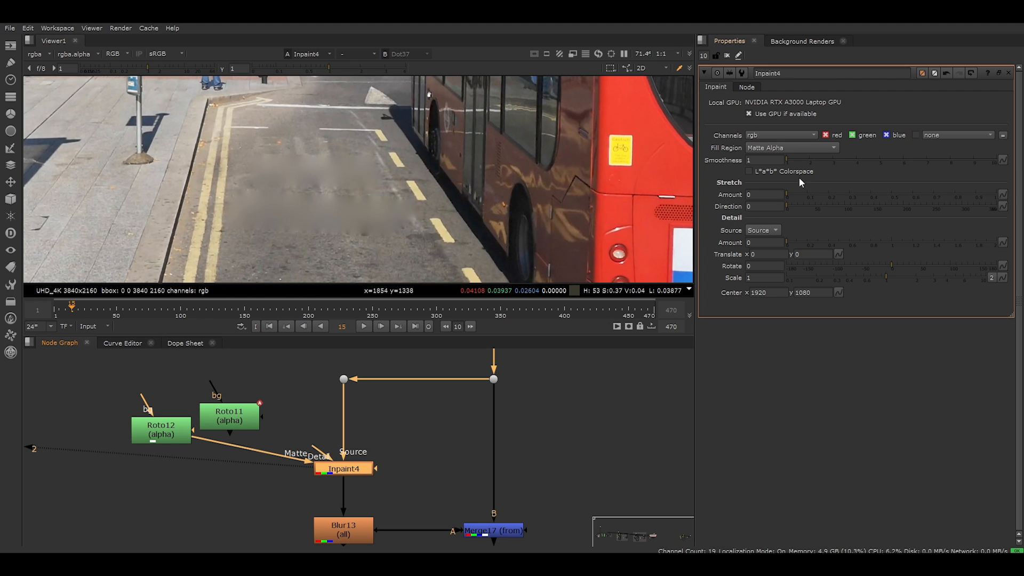
{"action": "left_click_drag", "start_coordinate": [787, 194], "coordinate": [960, 194]}
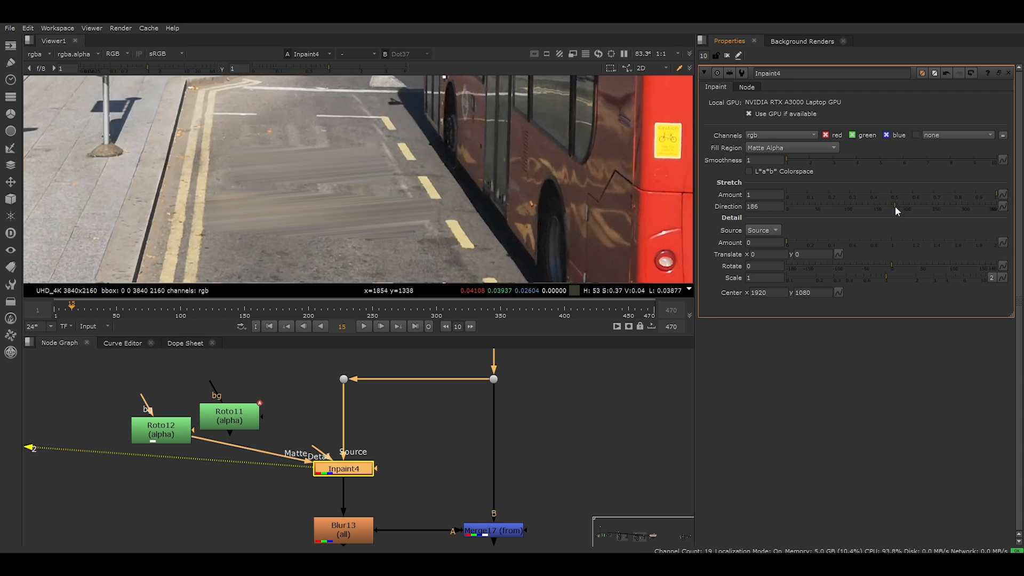
{"action": "left_click_drag", "start_coordinate": [896, 207], "coordinate": [873, 206]}
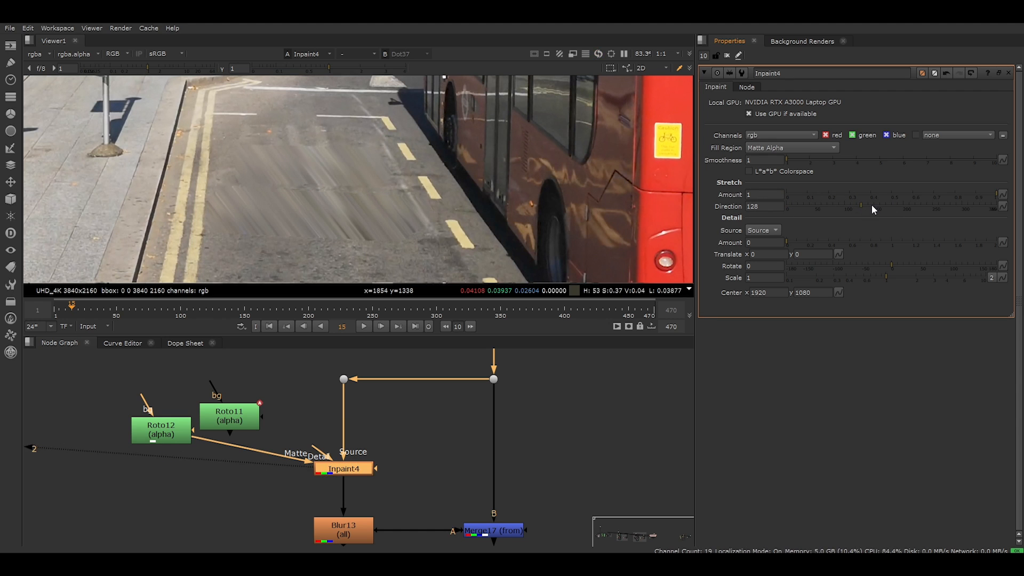
{"action": "left_click_drag", "start_coordinate": [872, 209], "coordinate": [839, 209]}
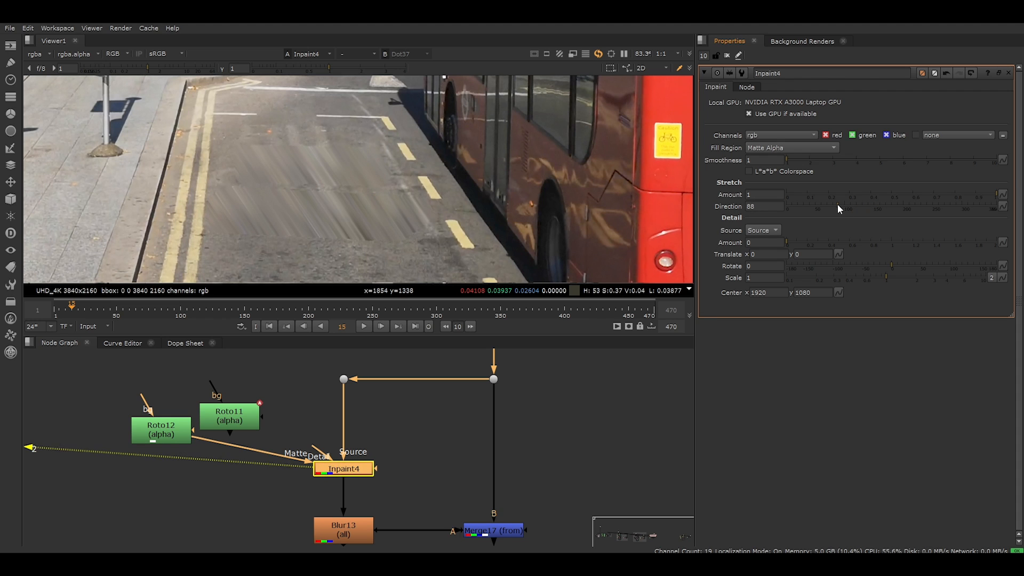
{"action": "left_click_drag", "start_coordinate": [839, 206], "coordinate": [850, 199]}
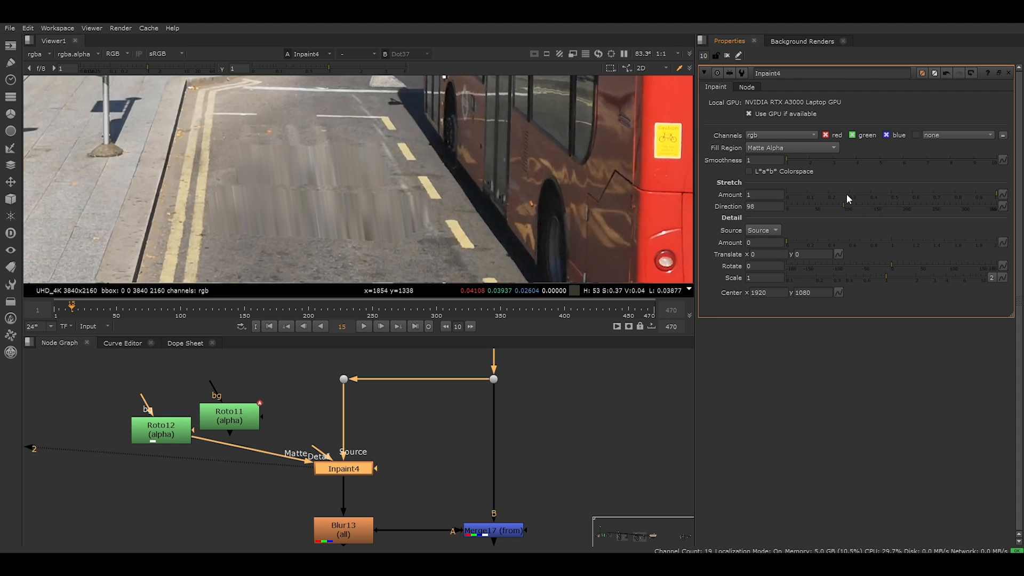
{"action": "left_click_drag", "start_coordinate": [787, 160], "coordinate": [852, 160]}
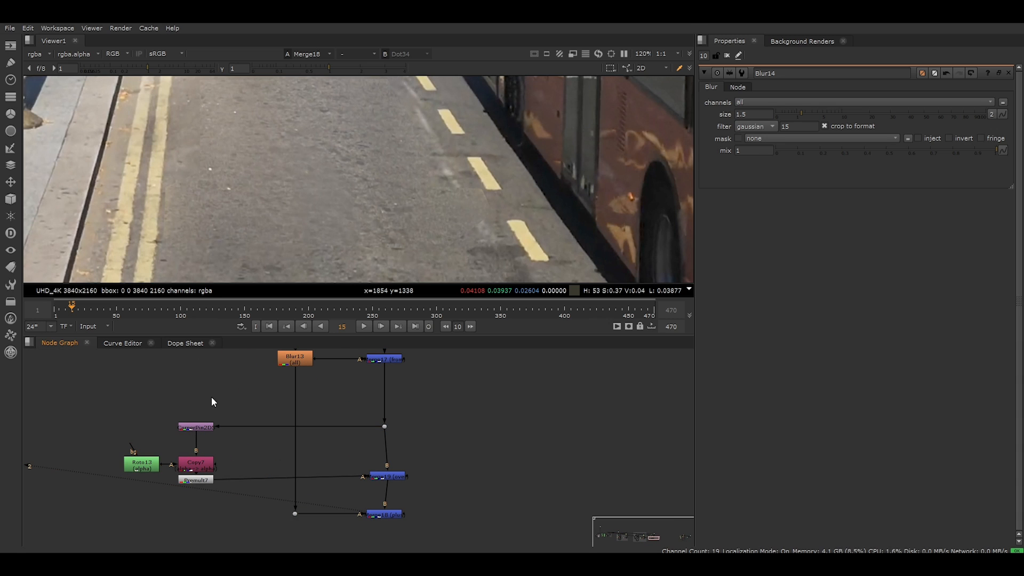
{"action": "mouse_move", "coordinate": [206, 438]}
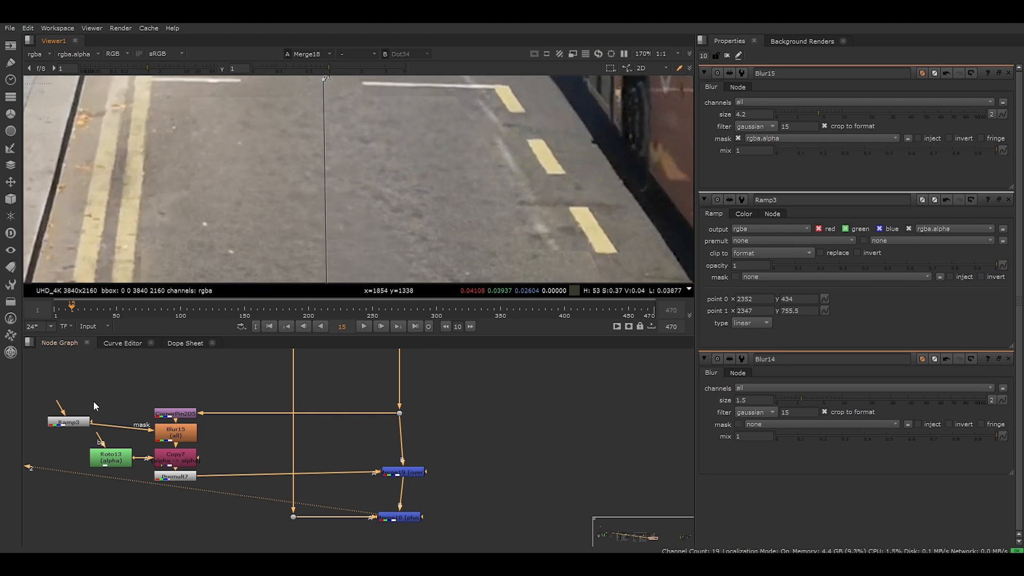
Step: Select a node in the road-patch Blur15 and Ramp3 setup
{"action": "left_click", "coordinate": [110, 456]}
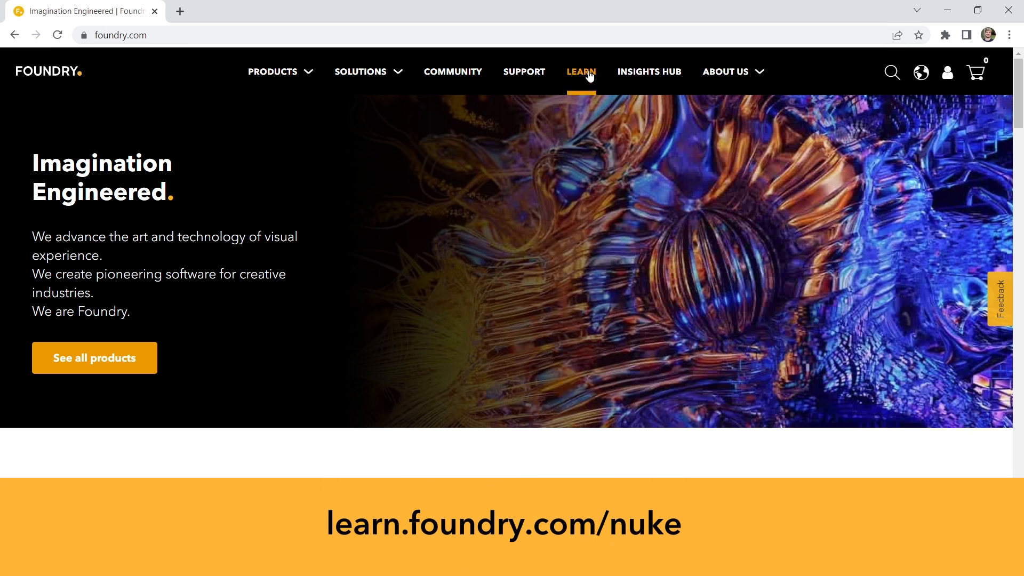
Step: Open the learn.foundry.com/nuke tutorials page from Foundry's LEARN navigation
{"action": "left_click", "coordinate": [580, 72]}
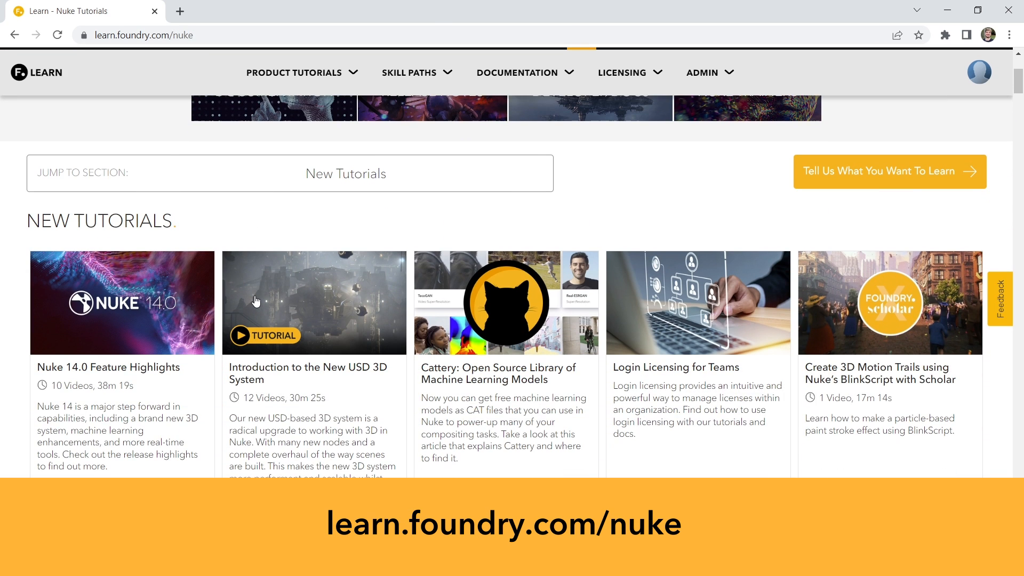